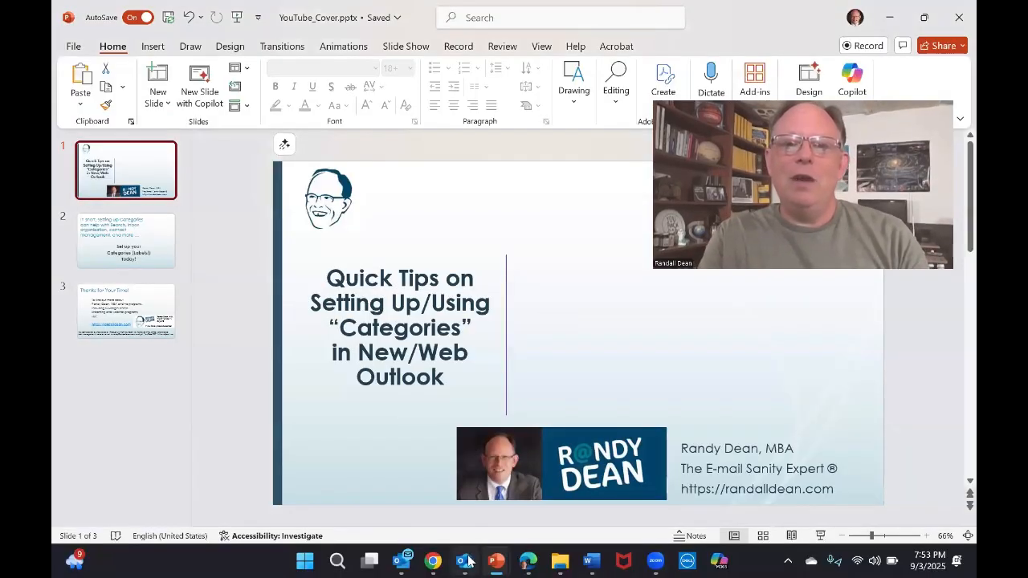
Step: Switch to the Outlook window with the Mail Inbox and its two tagged messages
{"action": "left_click", "coordinate": [463, 560]}
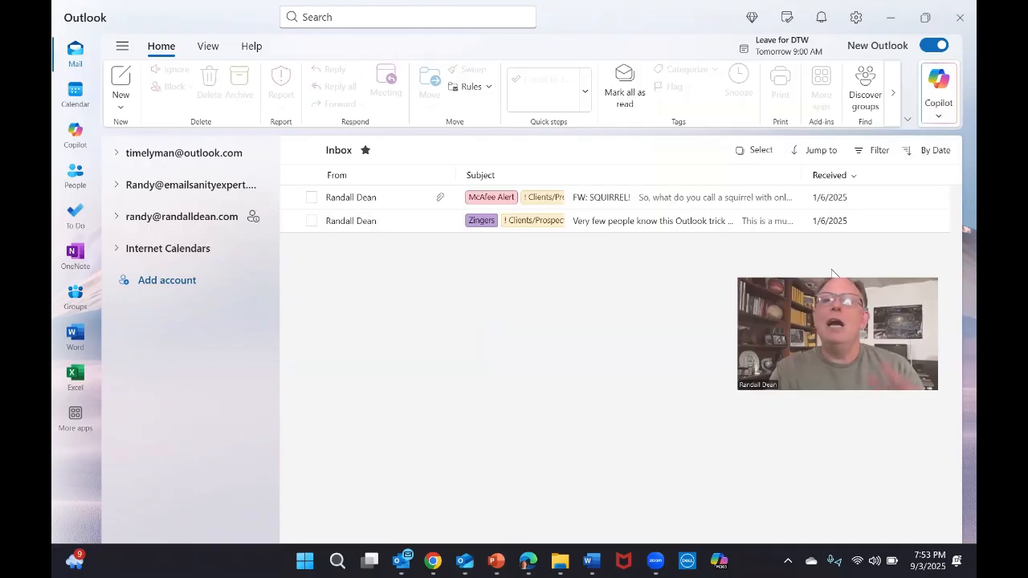
{"action": "mouse_move", "coordinate": [494, 365]}
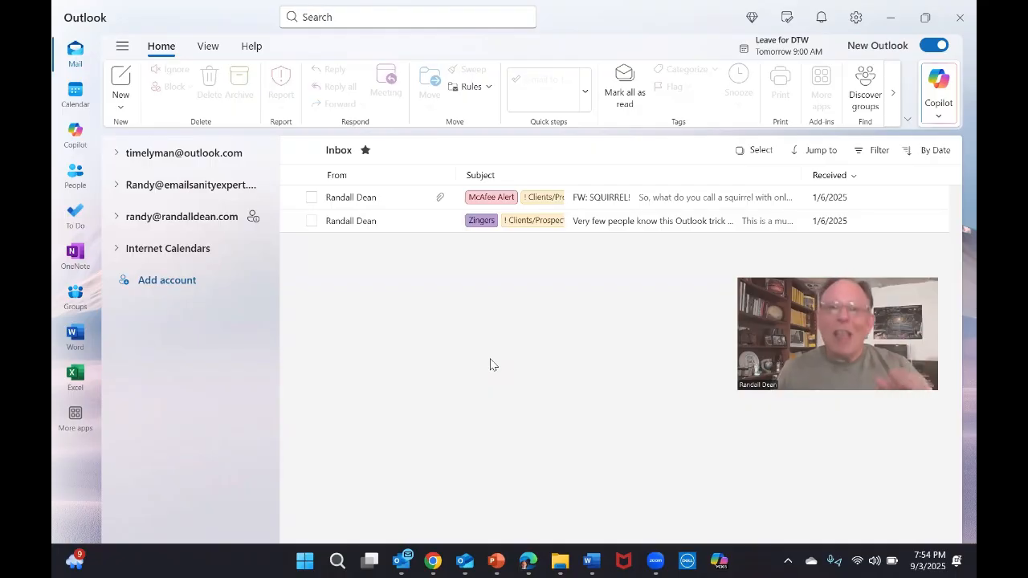
{"action": "mouse_move", "coordinate": [458, 382]}
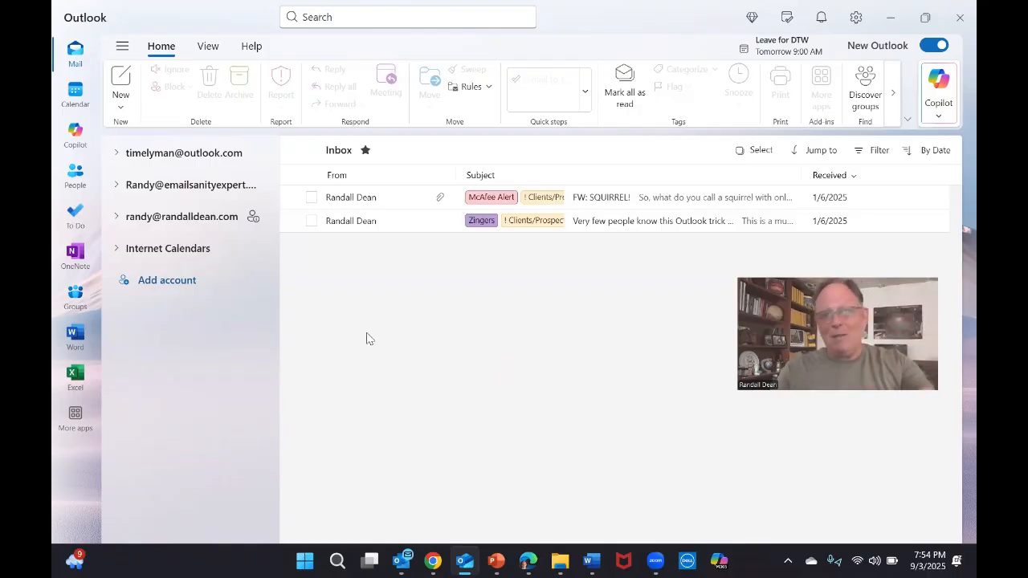
{"action": "mouse_move", "coordinate": [316, 233]}
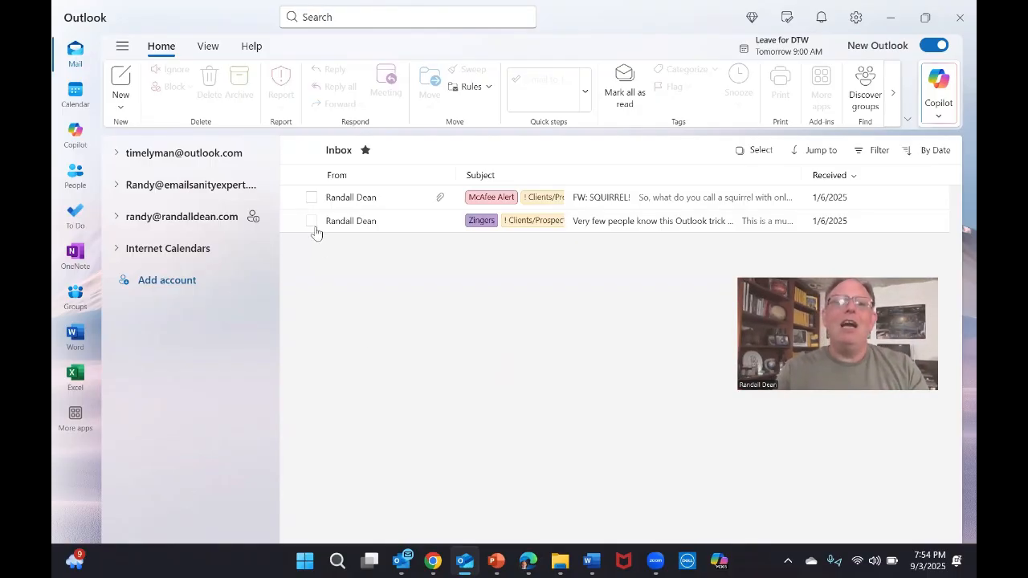
Step: Select the second inbox message (Zingers, ! Clients/Prospects) and show its Categorize list
{"action": "left_click", "coordinate": [312, 222]}
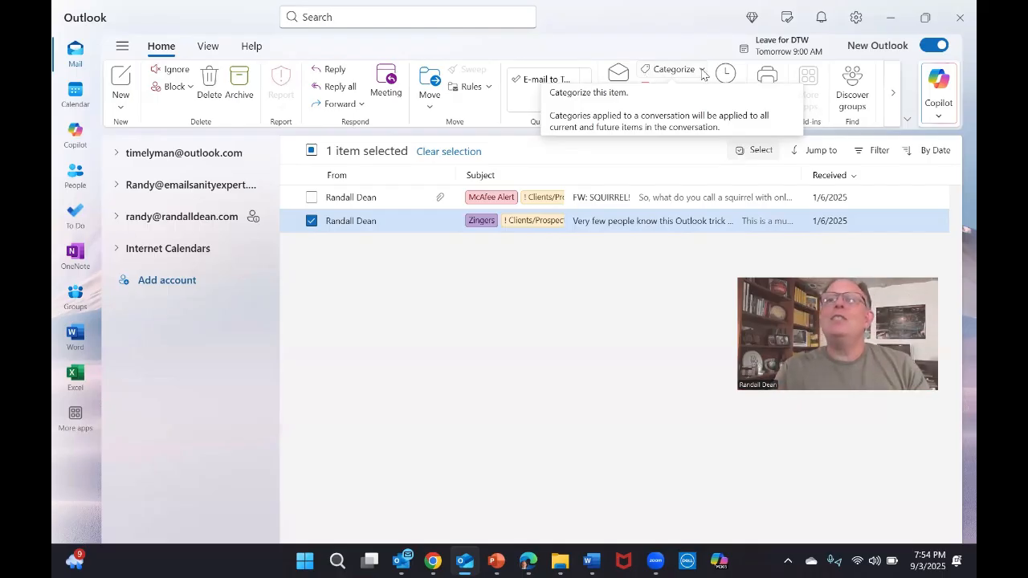
{"action": "left_click", "coordinate": [675, 69]}
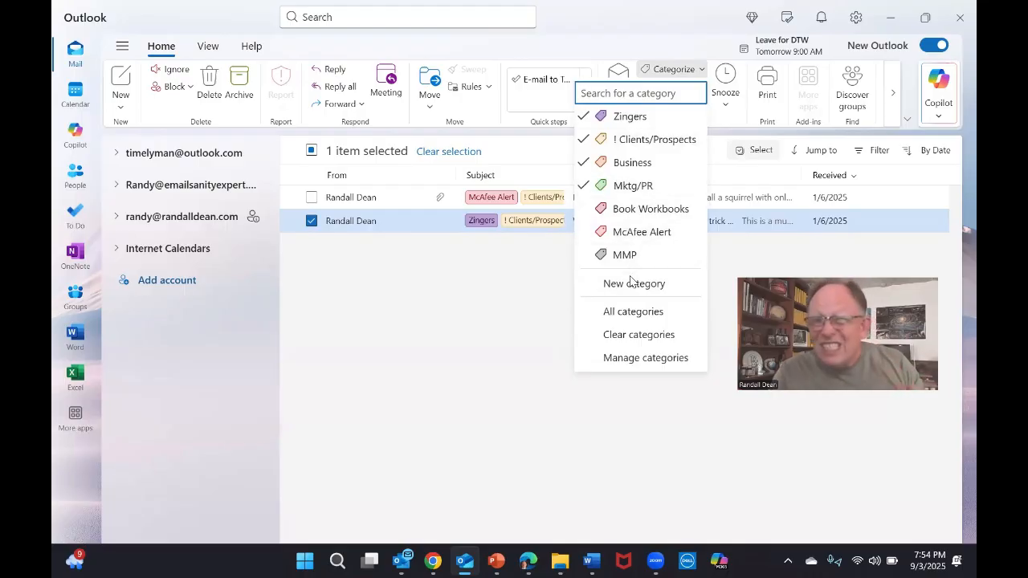
{"action": "mouse_move", "coordinate": [633, 283]}
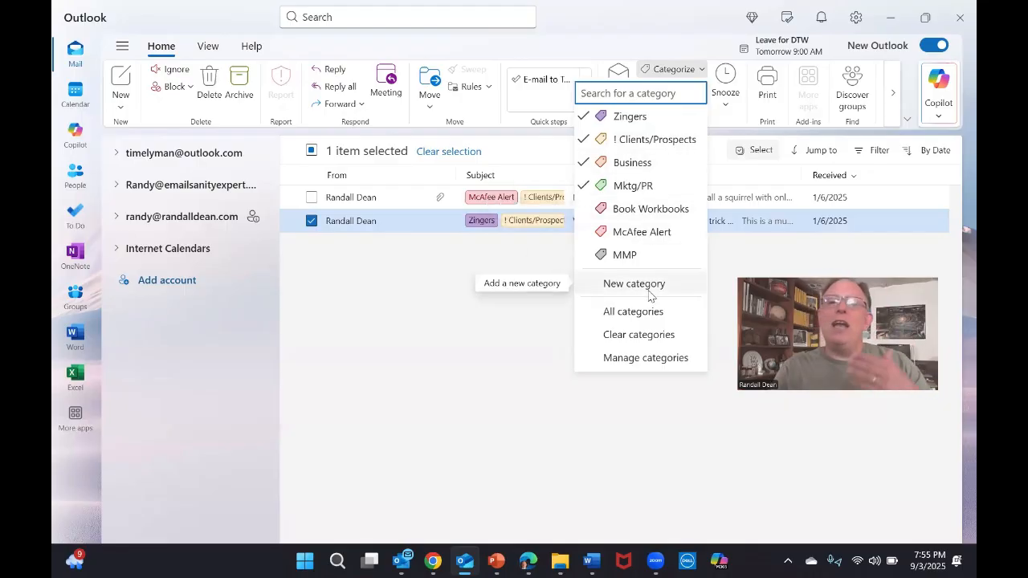
Step: Expand All categories and browse the full list, leaving Business and Mktg/PR checked
{"action": "left_click", "coordinate": [633, 186]}
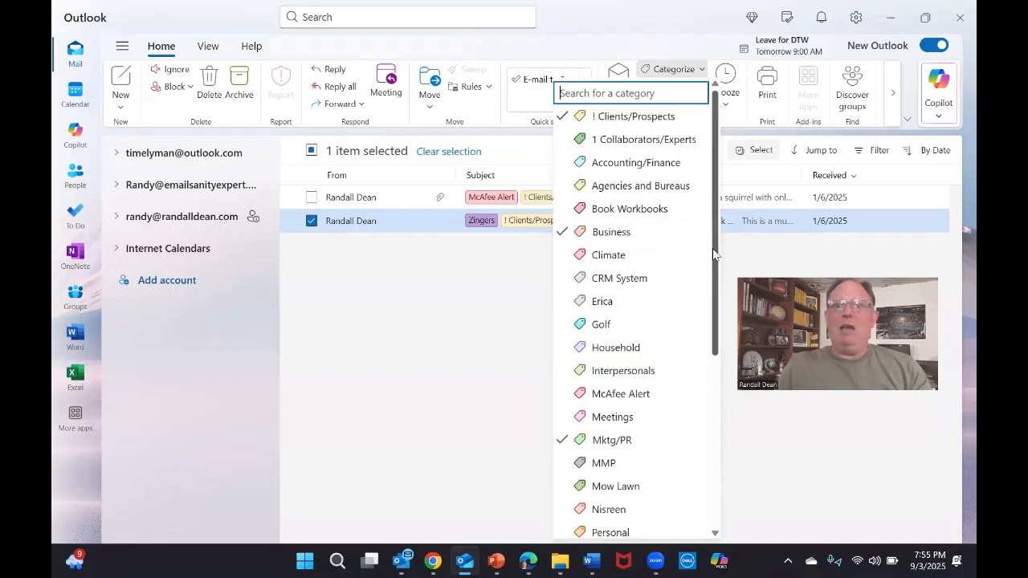
{"action": "scroll", "scroll_direction": "down", "scroll_amount": 3}
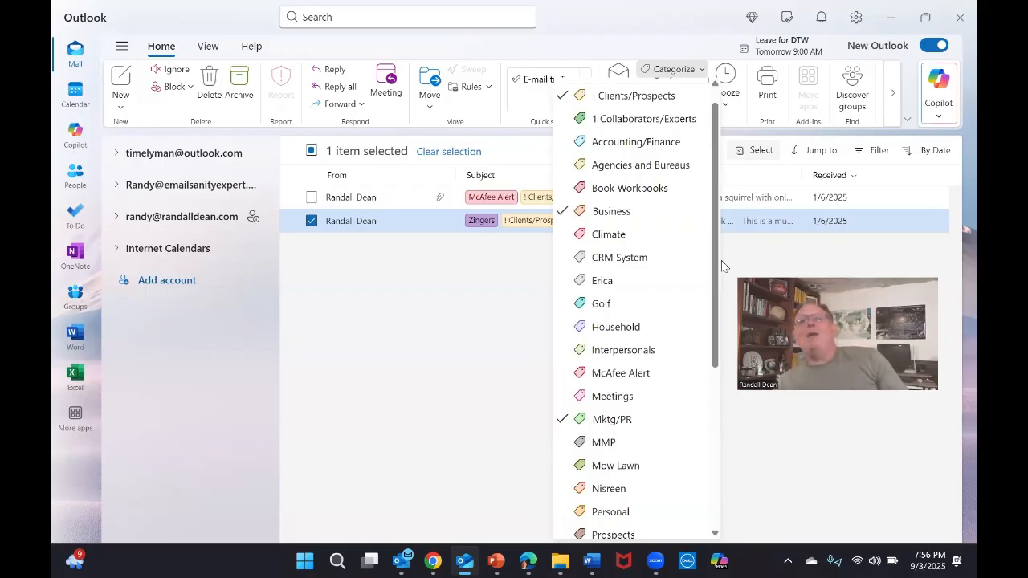
{"action": "mouse_move", "coordinate": [498, 342]}
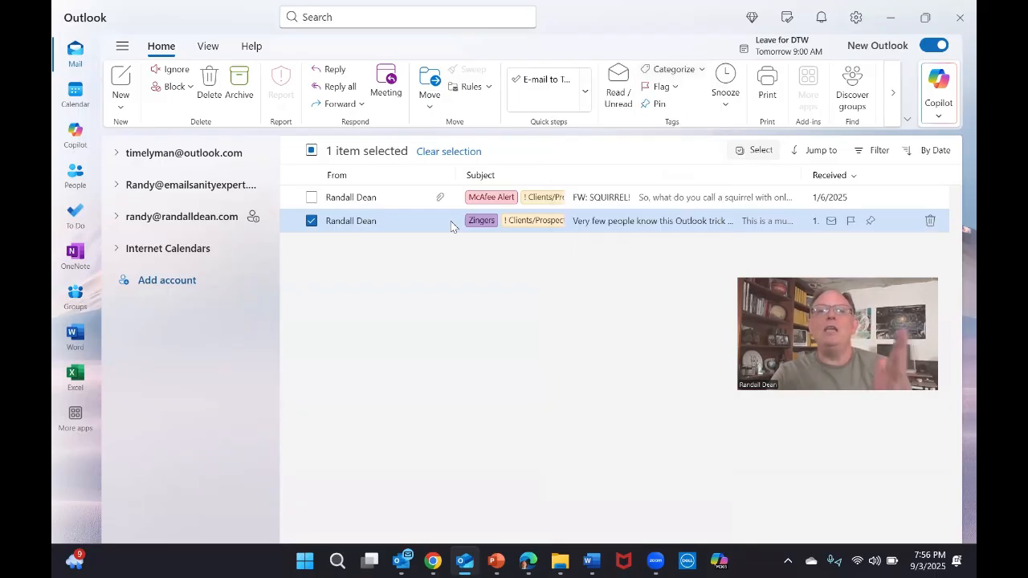
{"action": "mouse_move", "coordinate": [540, 232]}
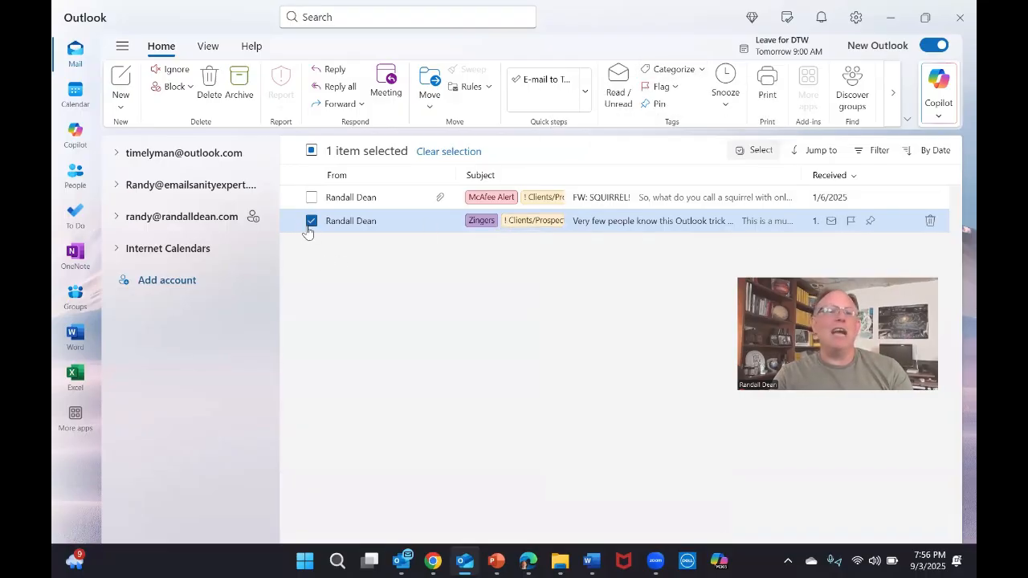
Step: Reopen the short Categorize list showing Zingers, ! Clients/Prospects, Business and Mktg/PR checked
{"action": "left_click", "coordinate": [672, 69]}
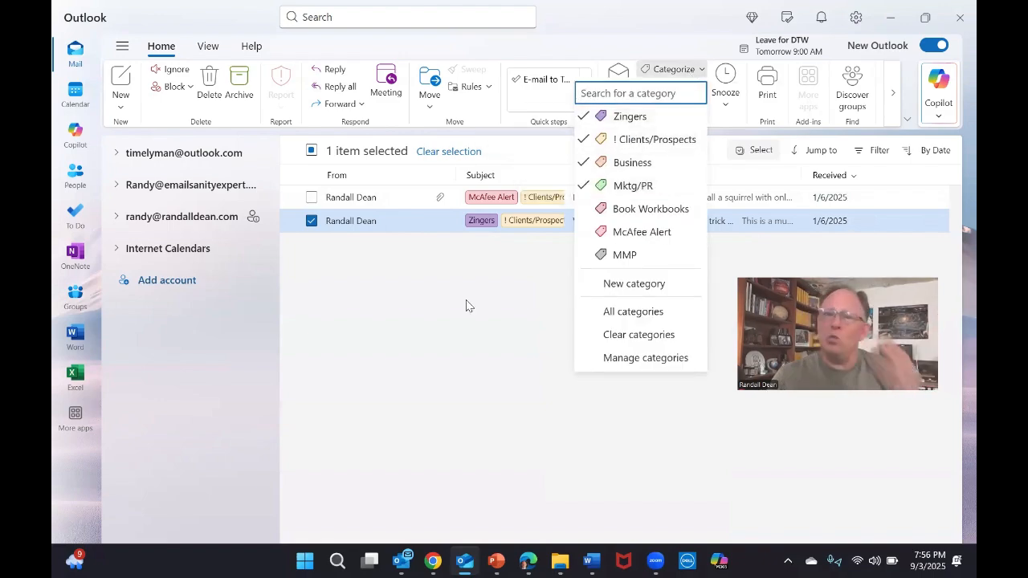
{"action": "mouse_move", "coordinate": [472, 310]}
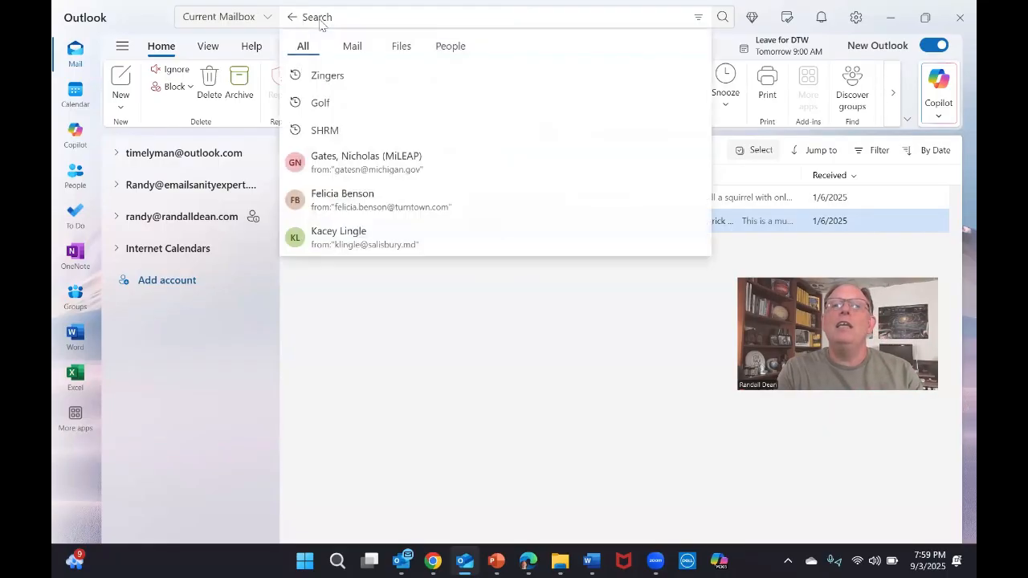
Step: Scope the search to Current Mailbox and open the advanced filters at the Keywords field
{"action": "left_click", "coordinate": [225, 16]}
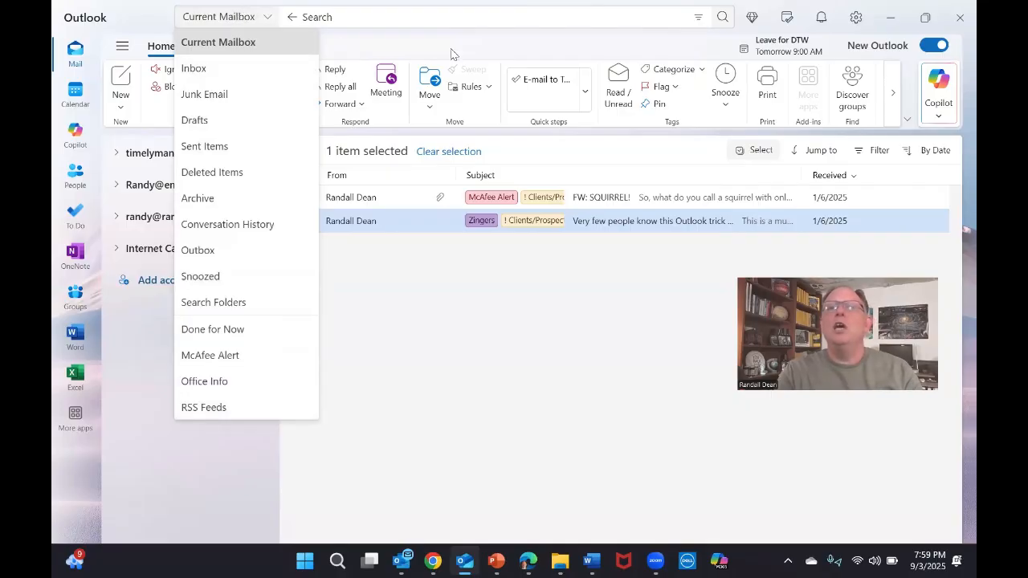
{"action": "mouse_move", "coordinate": [697, 16]}
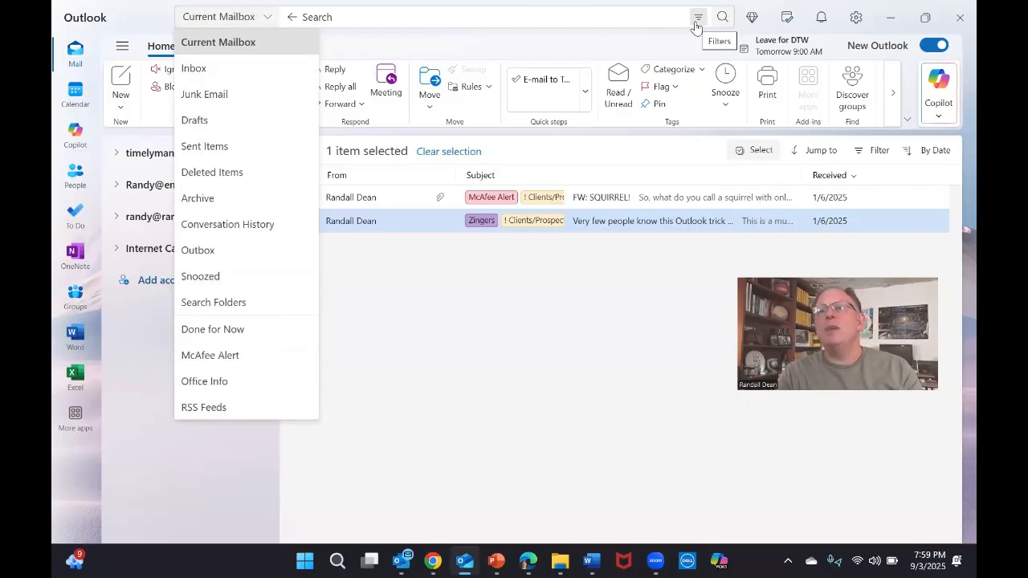
{"action": "left_click", "coordinate": [697, 17]}
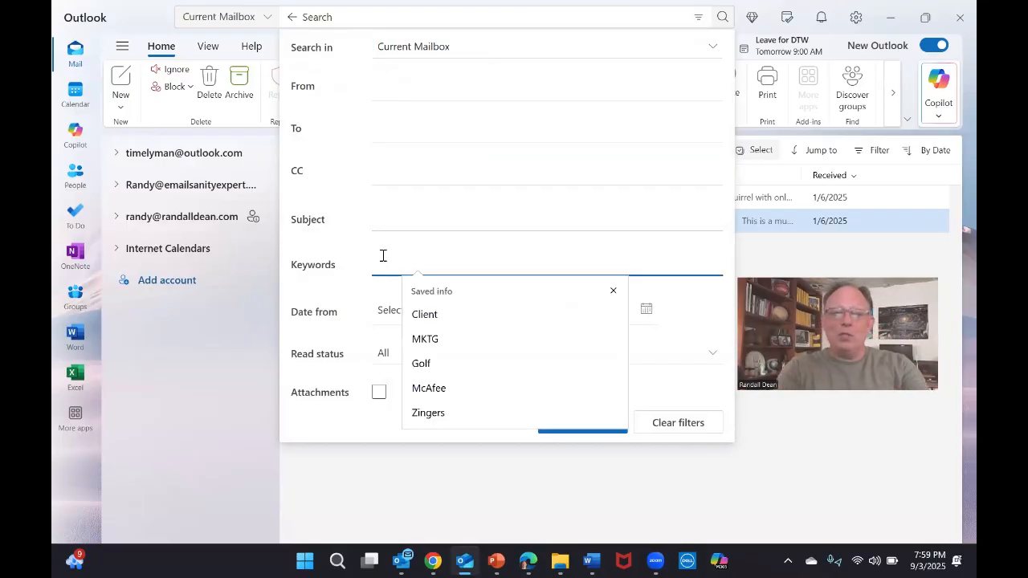
{"action": "left_click", "coordinate": [427, 412]}
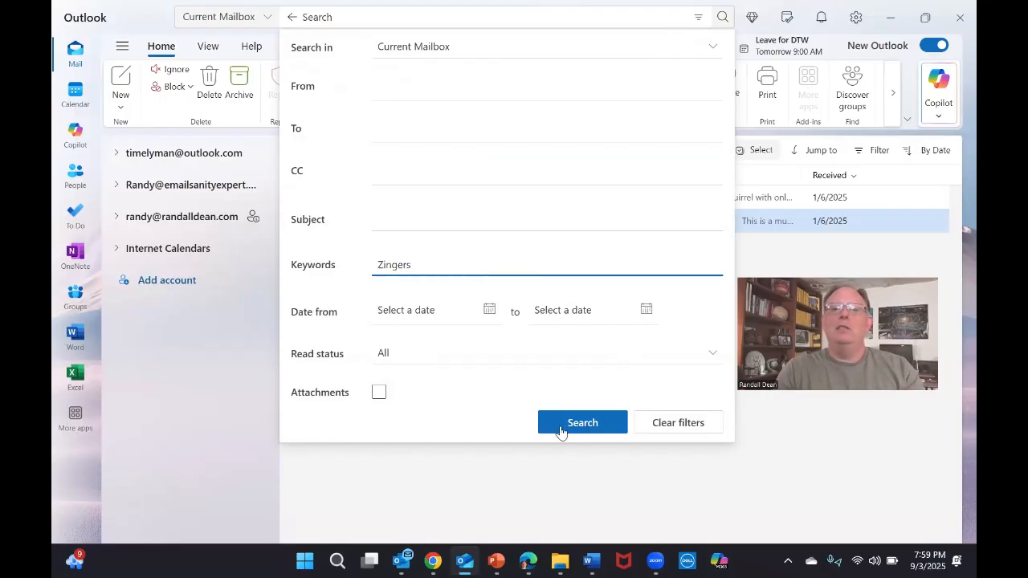
{"action": "left_click", "coordinate": [581, 422]}
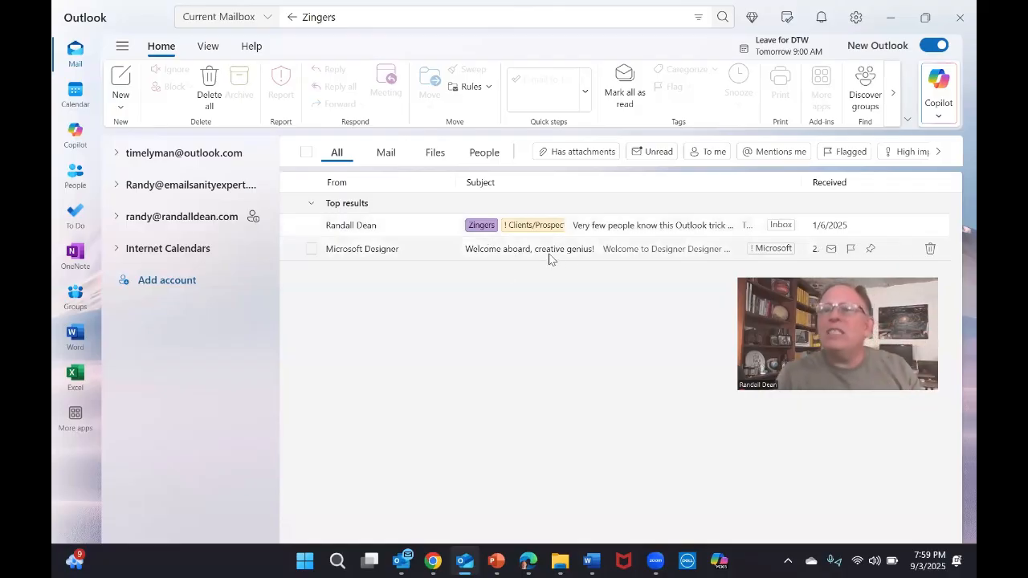
{"action": "mouse_move", "coordinate": [591, 260]}
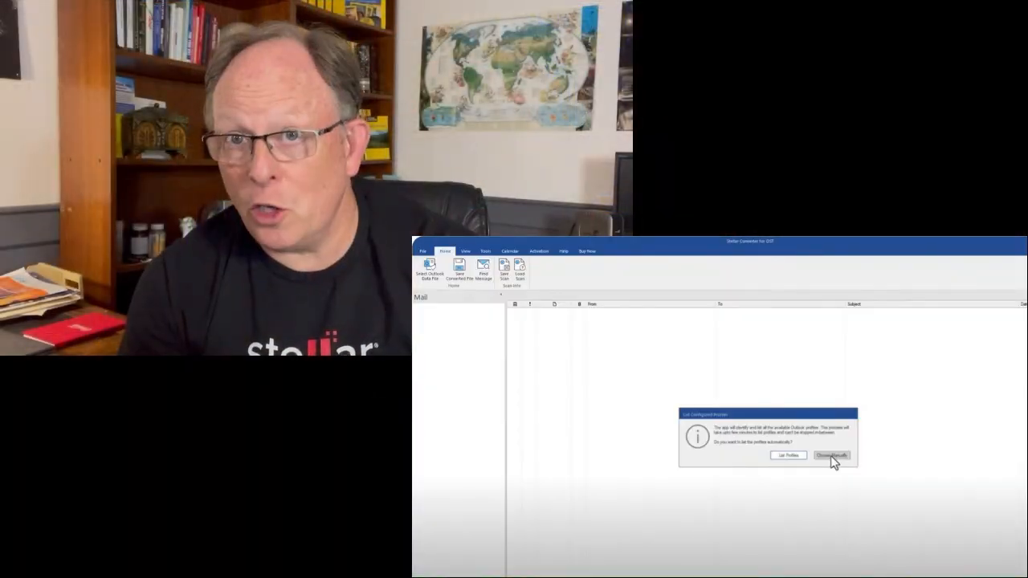
Step: Load the Outlook OST data file from Documents into Stellar Converter for OST
{"action": "left_click", "coordinate": [830, 457]}
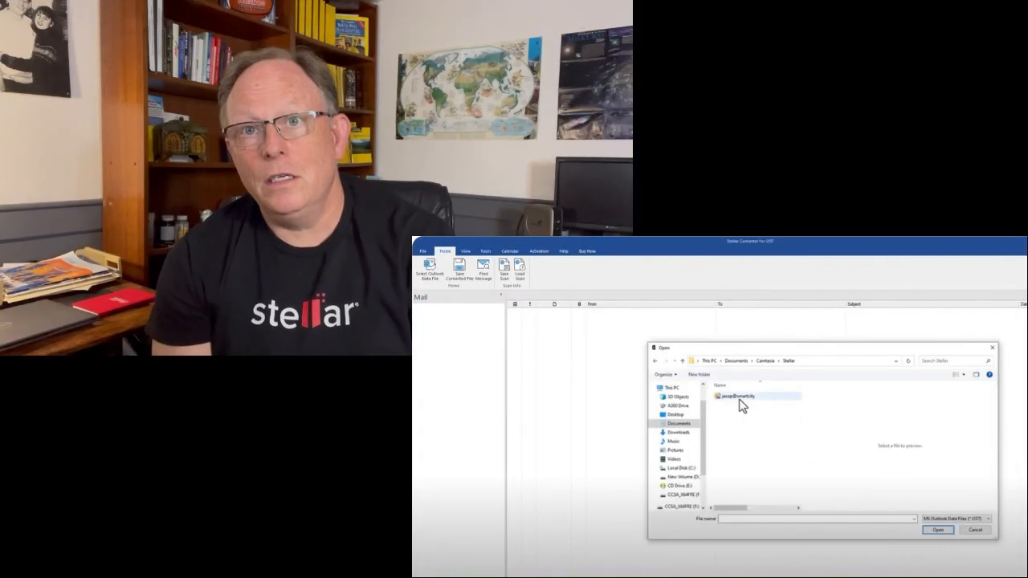
{"action": "left_click", "coordinate": [739, 395]}
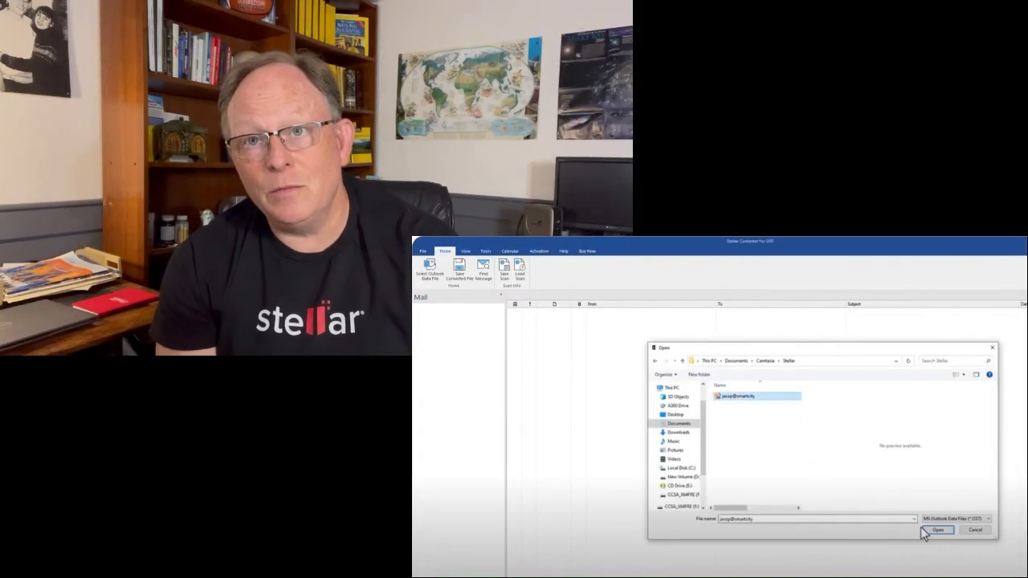
{"action": "left_click", "coordinate": [938, 530]}
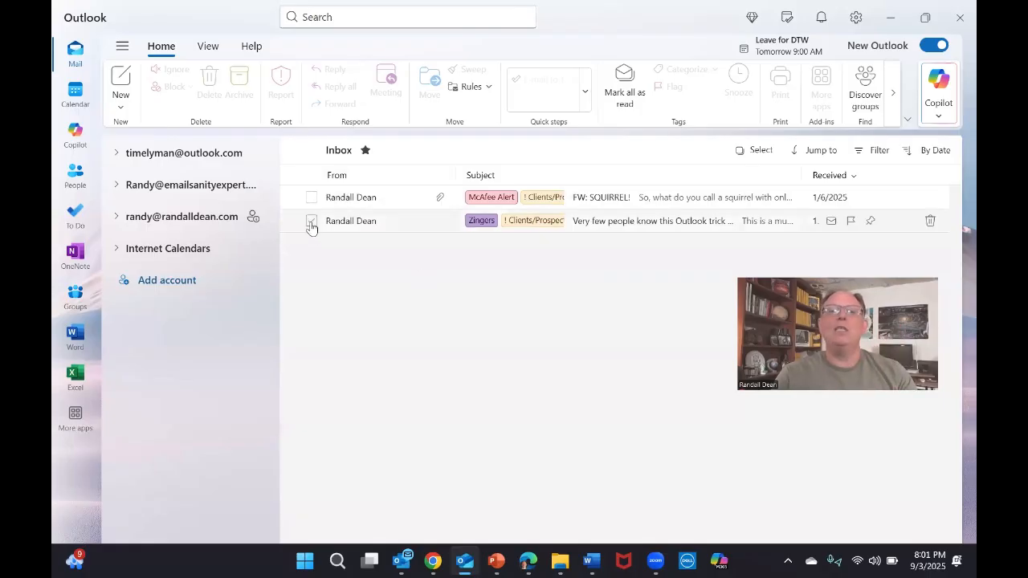
Step: Select the second inbox message tagged Zingers and ! Clients/Prospects again
{"action": "left_click", "coordinate": [312, 222]}
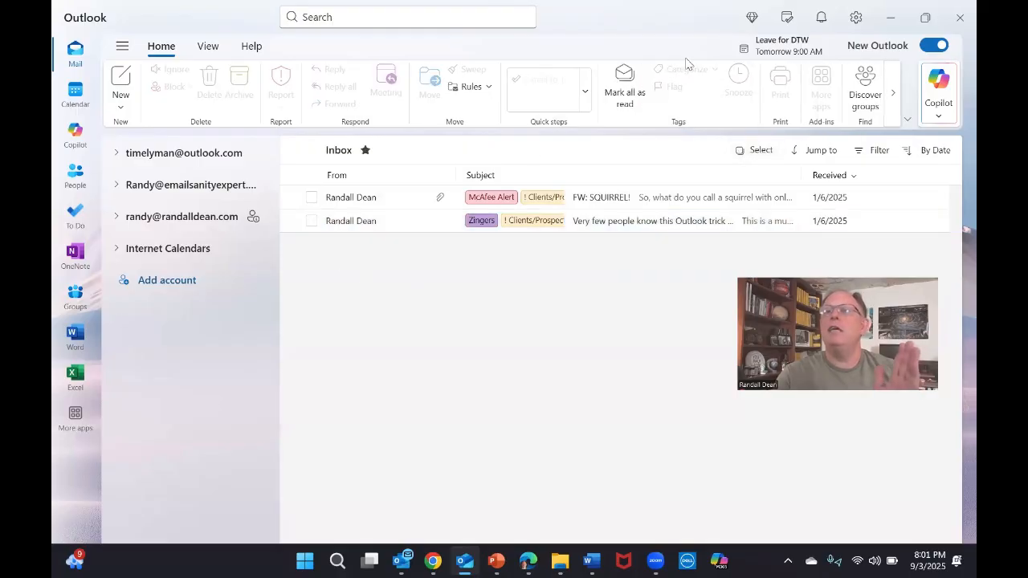
{"action": "mouse_move", "coordinate": [394, 206]}
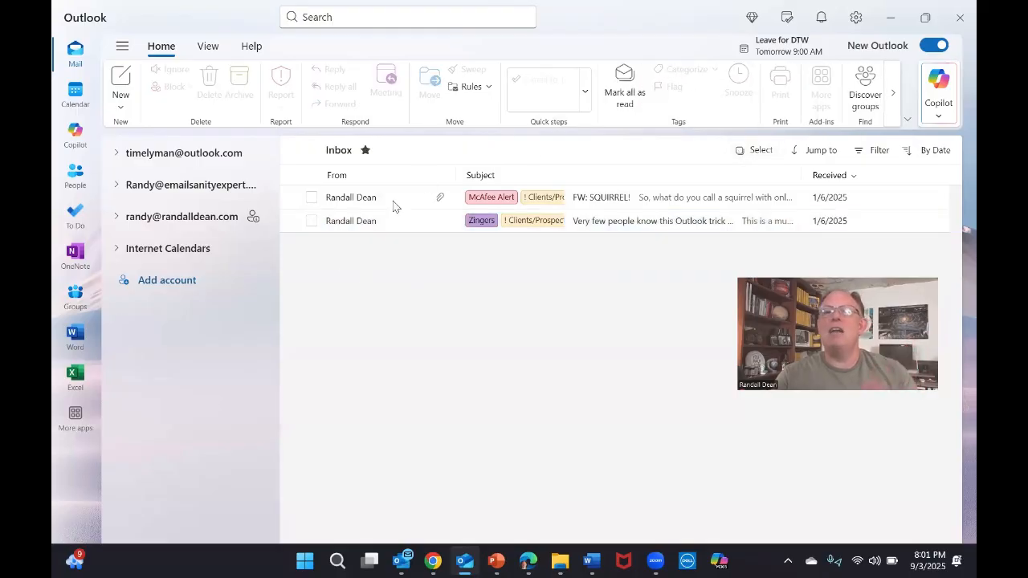
{"action": "left_click", "coordinate": [312, 222]}
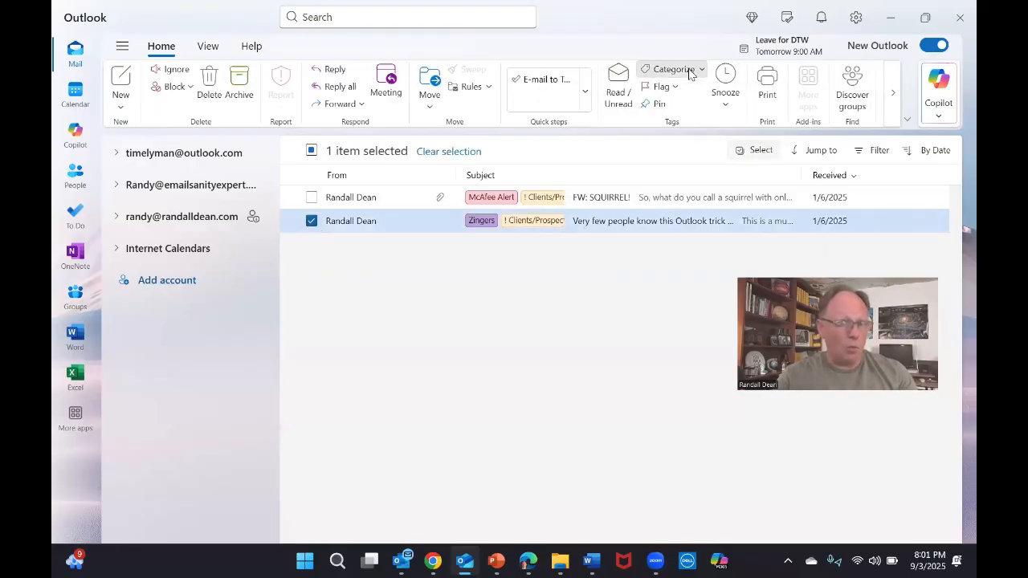
{"action": "left_click", "coordinate": [674, 69]}
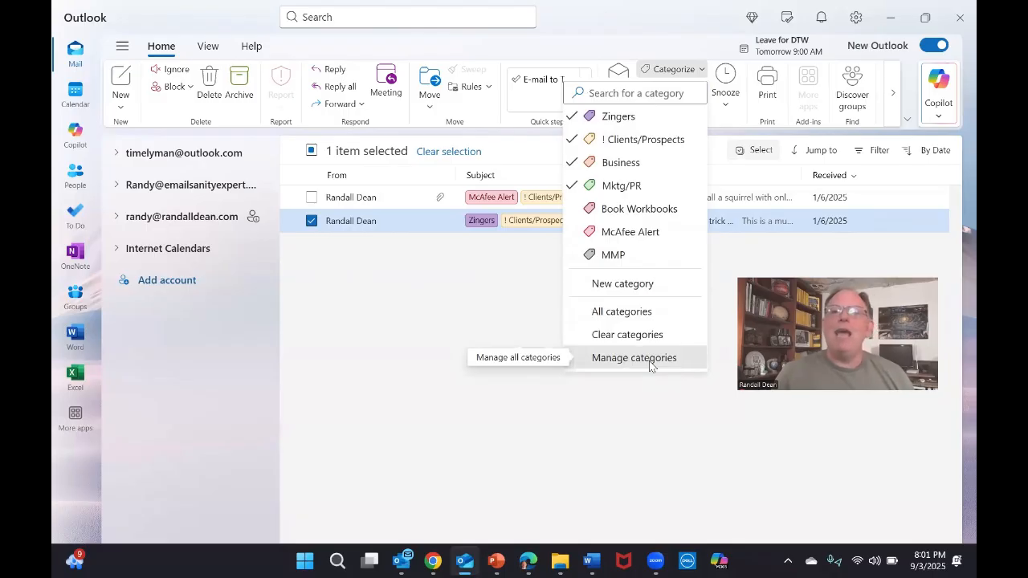
{"action": "left_click", "coordinate": [633, 356]}
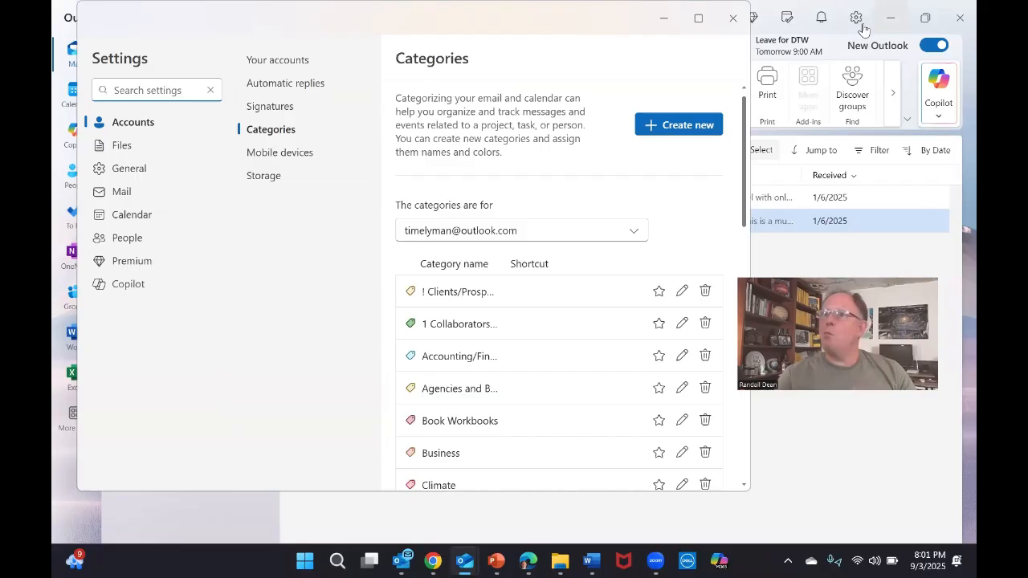
{"action": "left_click", "coordinate": [733, 18]}
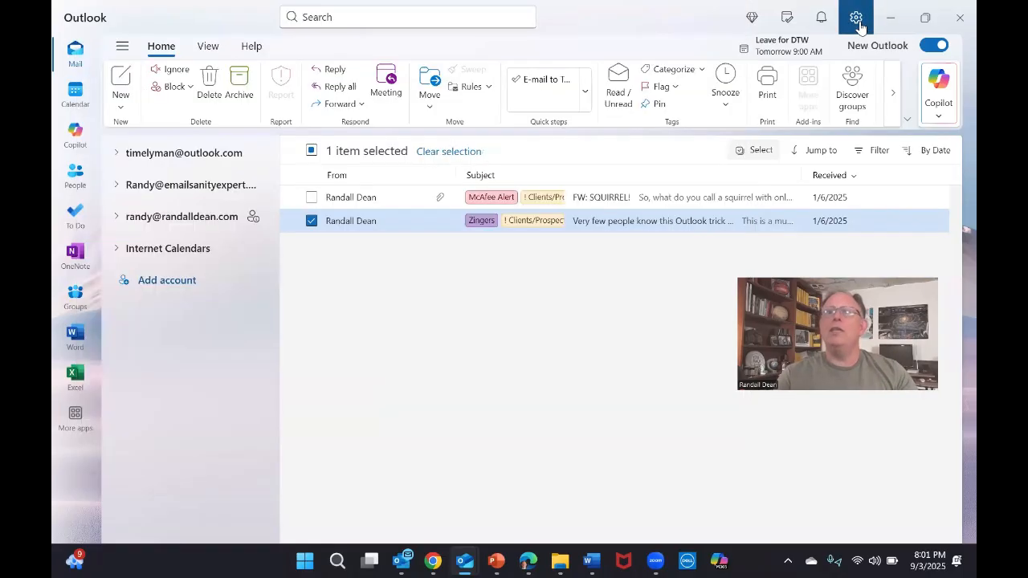
{"action": "left_click", "coordinate": [855, 16]}
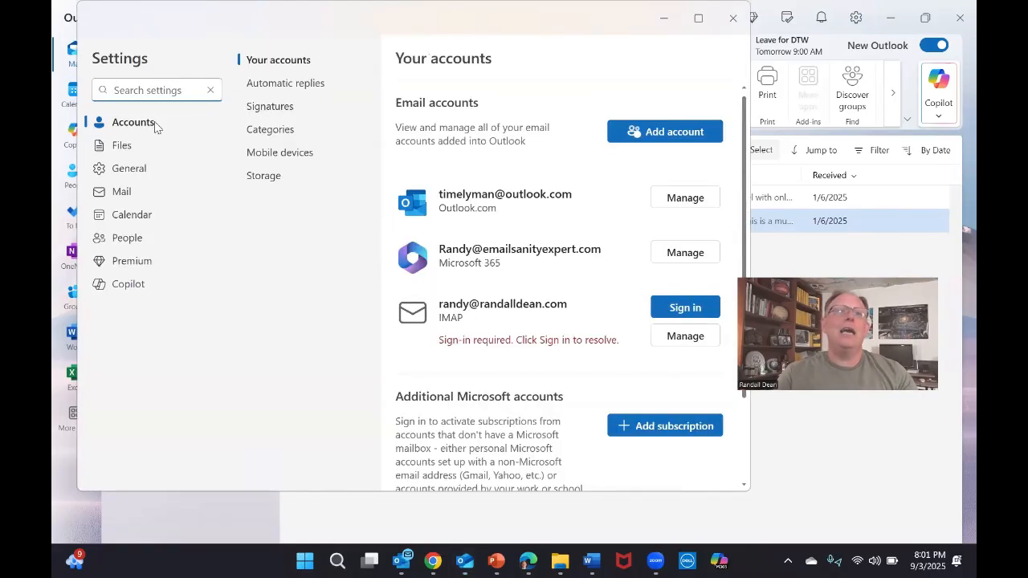
{"action": "left_click", "coordinate": [270, 129]}
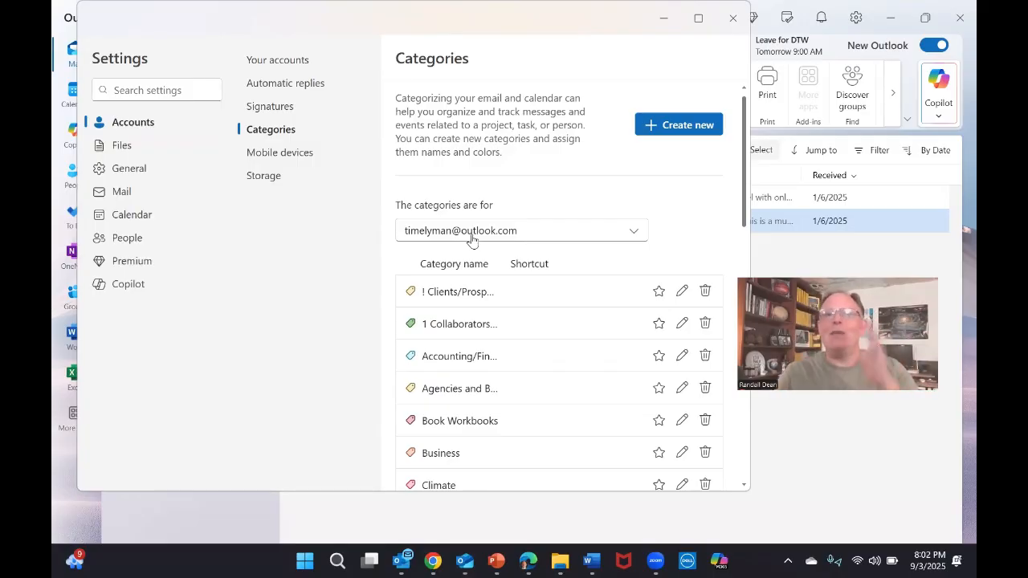
{"action": "left_click", "coordinate": [633, 231]}
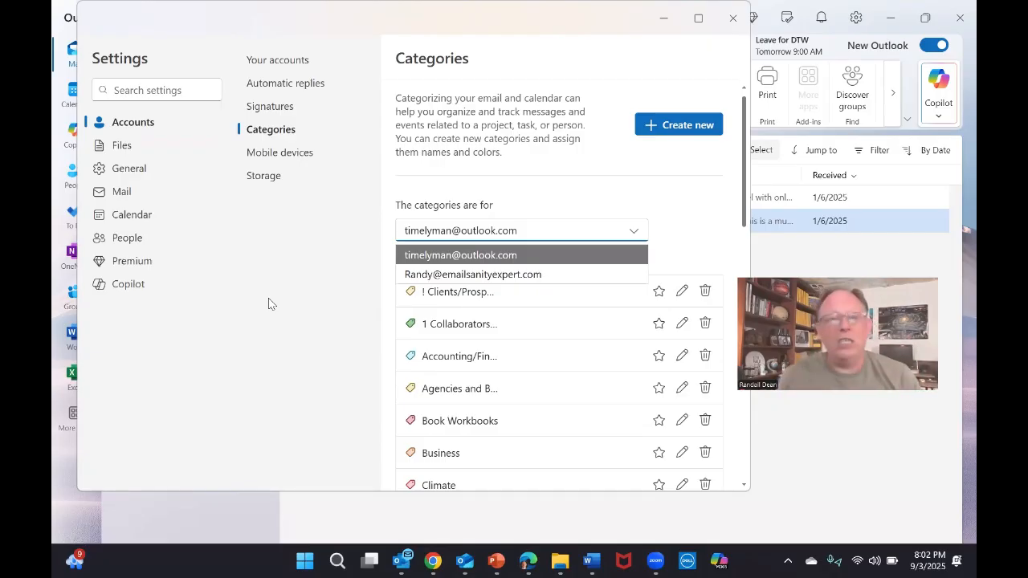
{"action": "left_click", "coordinate": [460, 254]}
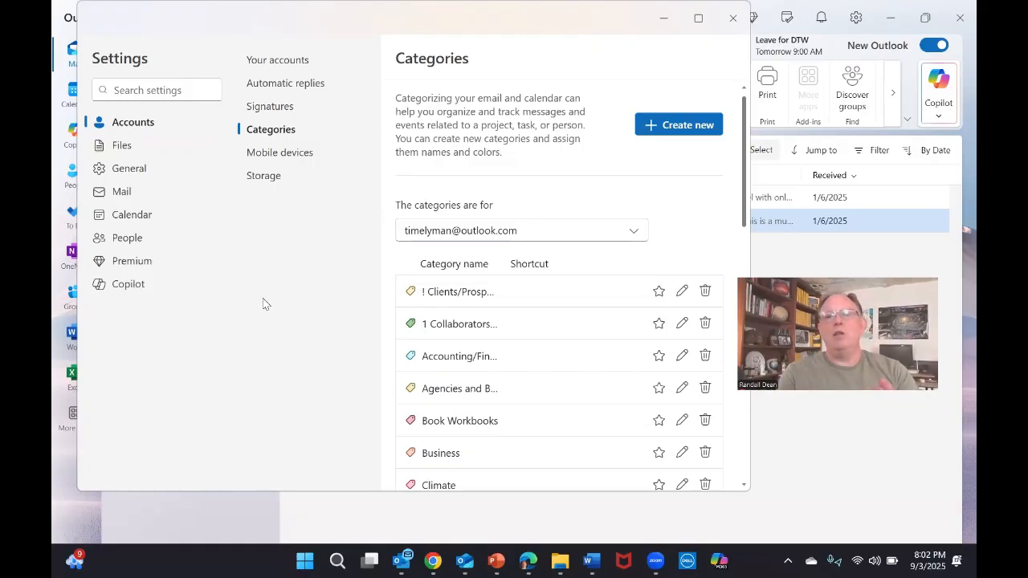
{"action": "mouse_move", "coordinate": [673, 297]}
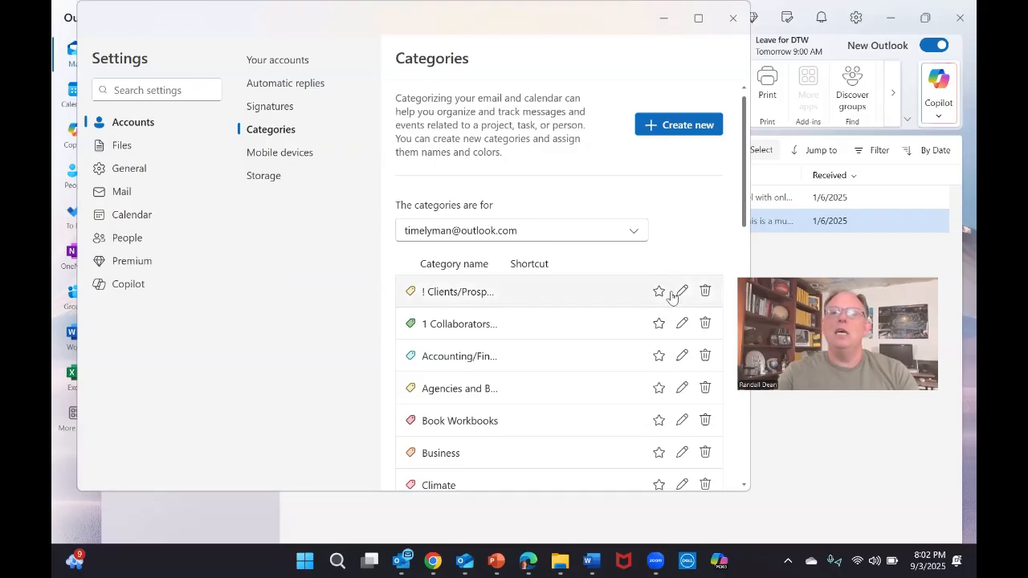
{"action": "mouse_move", "coordinate": [659, 293]}
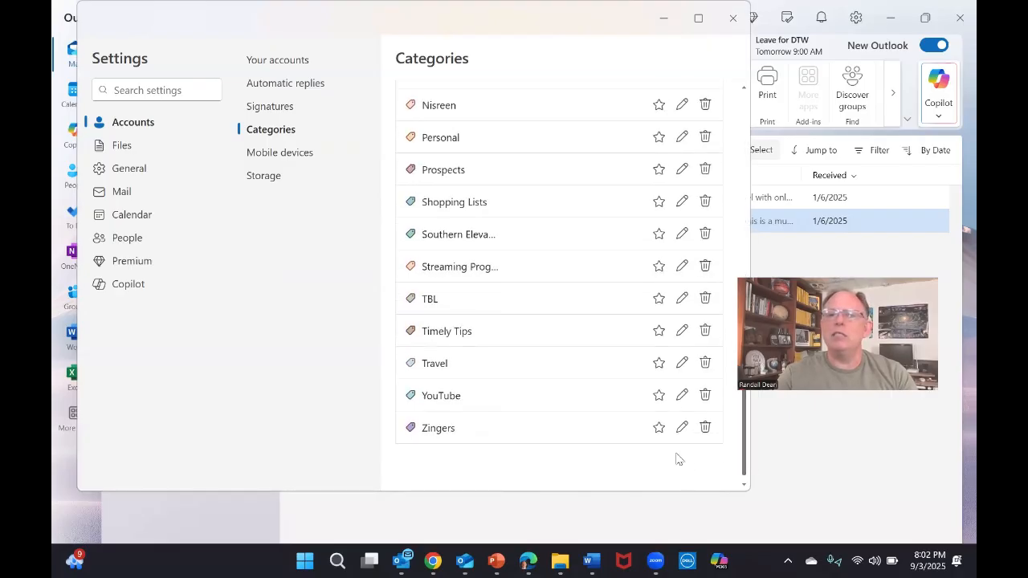
Step: Star Zingers as a favourite category and start editing it to rename it '! Zingers'
{"action": "left_click", "coordinate": [659, 427]}
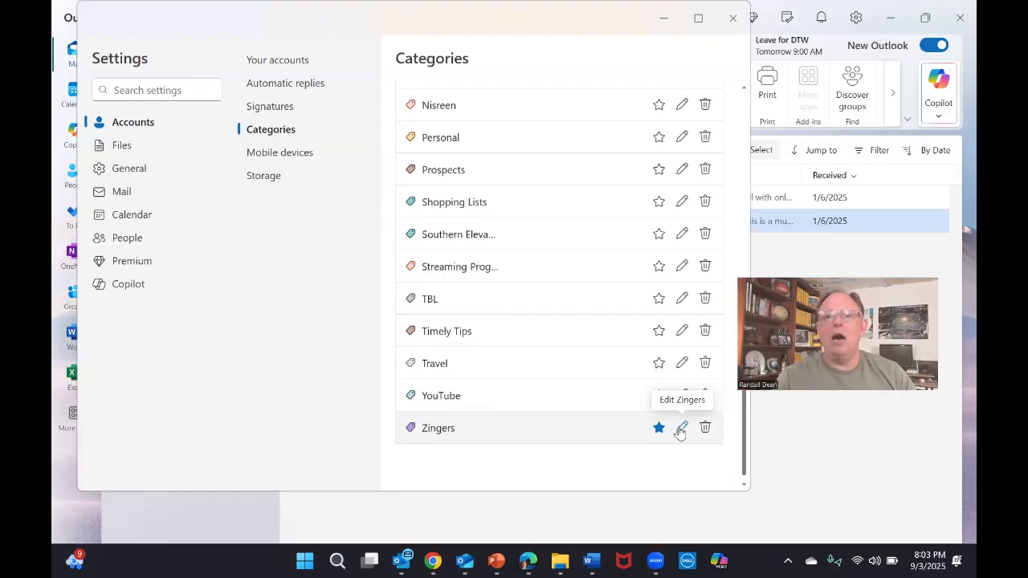
{"action": "left_click", "coordinate": [681, 427]}
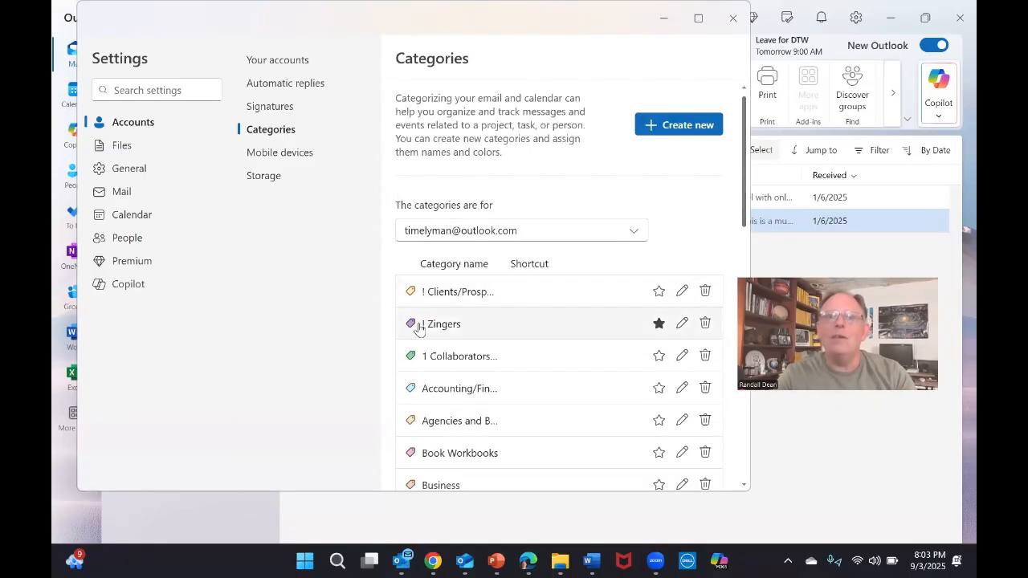
{"action": "mouse_move", "coordinate": [442, 325]}
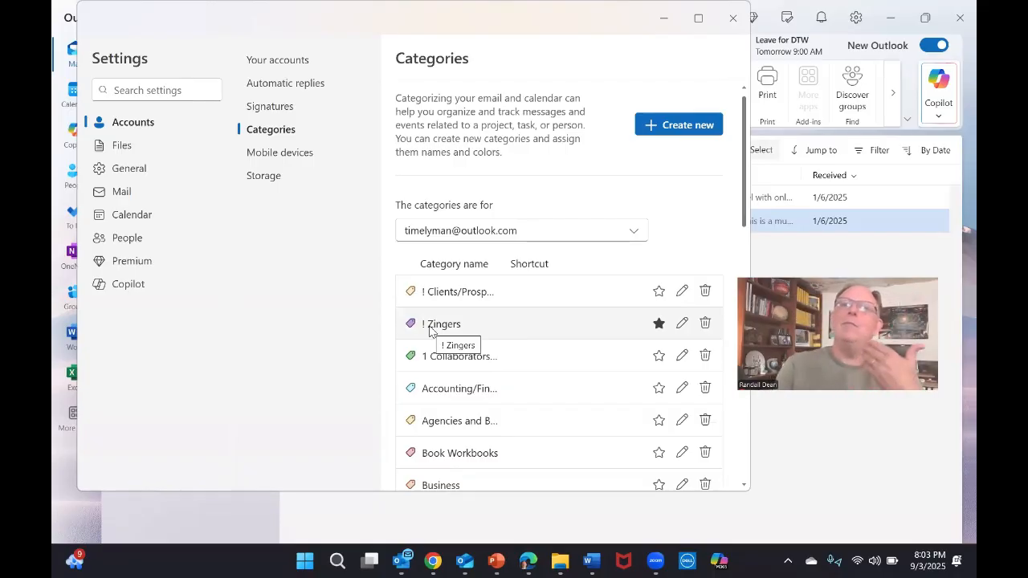
{"action": "mouse_move", "coordinate": [703, 324]}
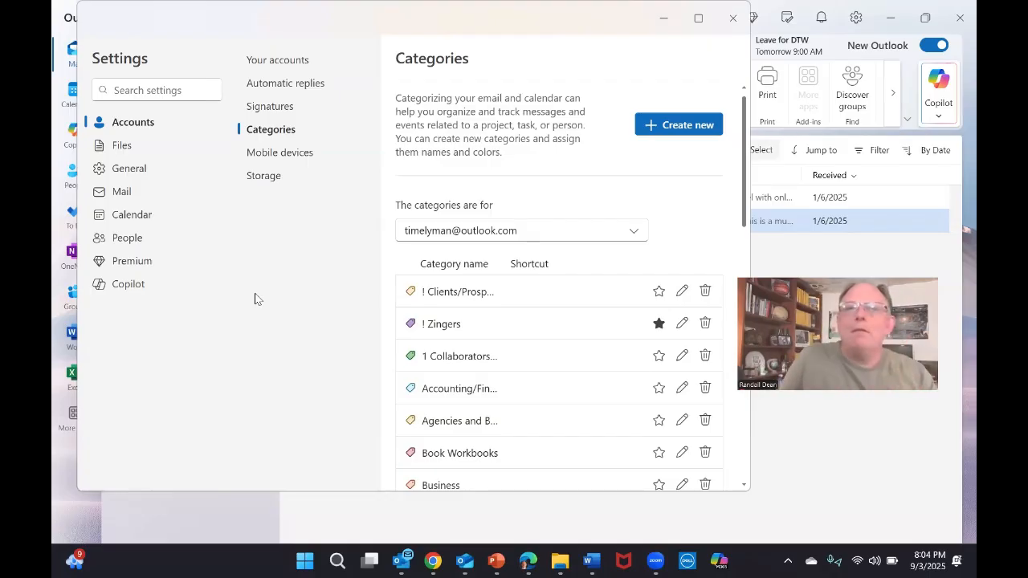
{"action": "mouse_move", "coordinate": [402, 36]}
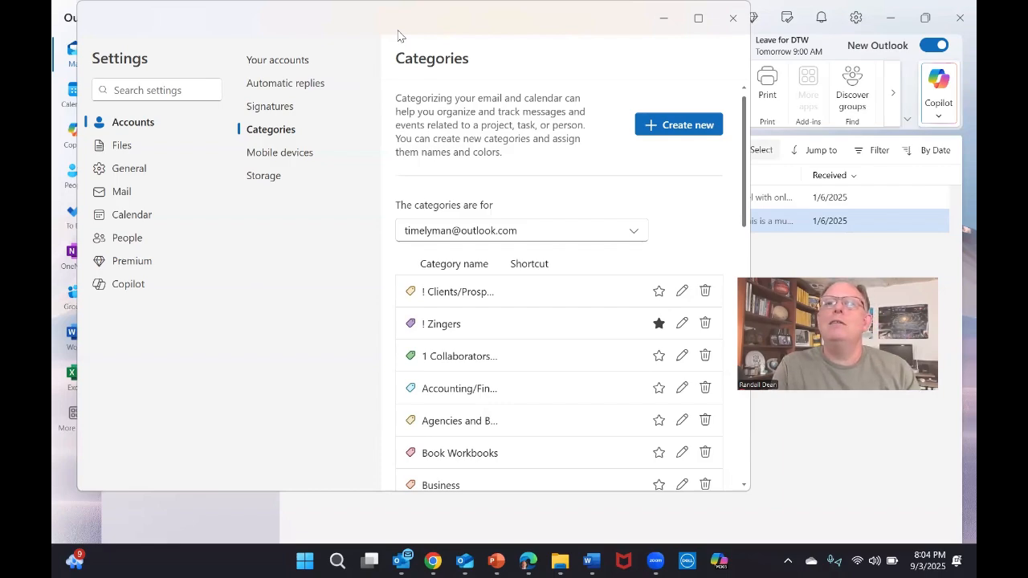
Step: Leave settings and expand the first account, its Inbox and Favorites showing ! Timely Tips and ! Zingers
{"action": "left_click", "coordinate": [733, 18]}
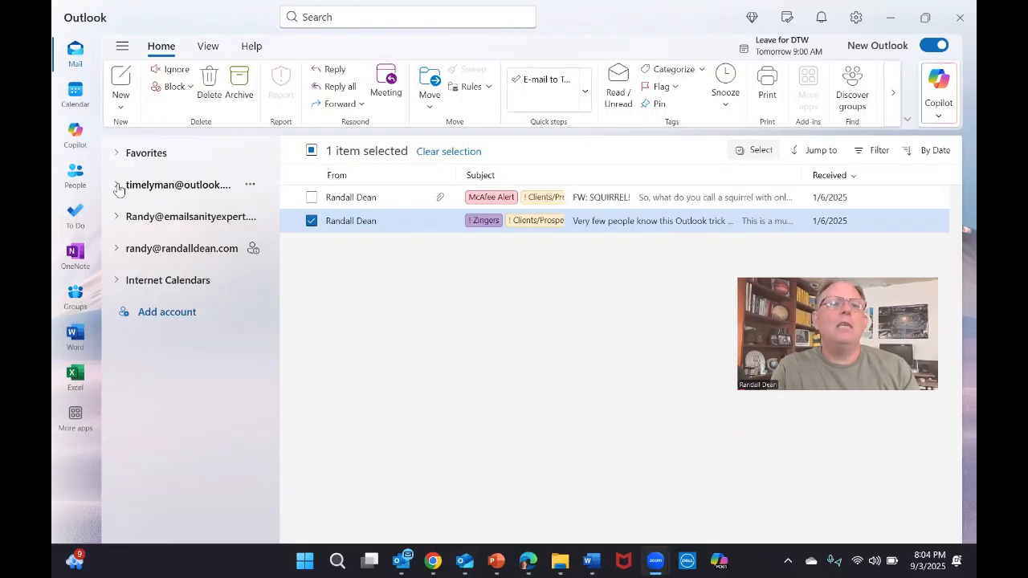
{"action": "left_click", "coordinate": [119, 185]}
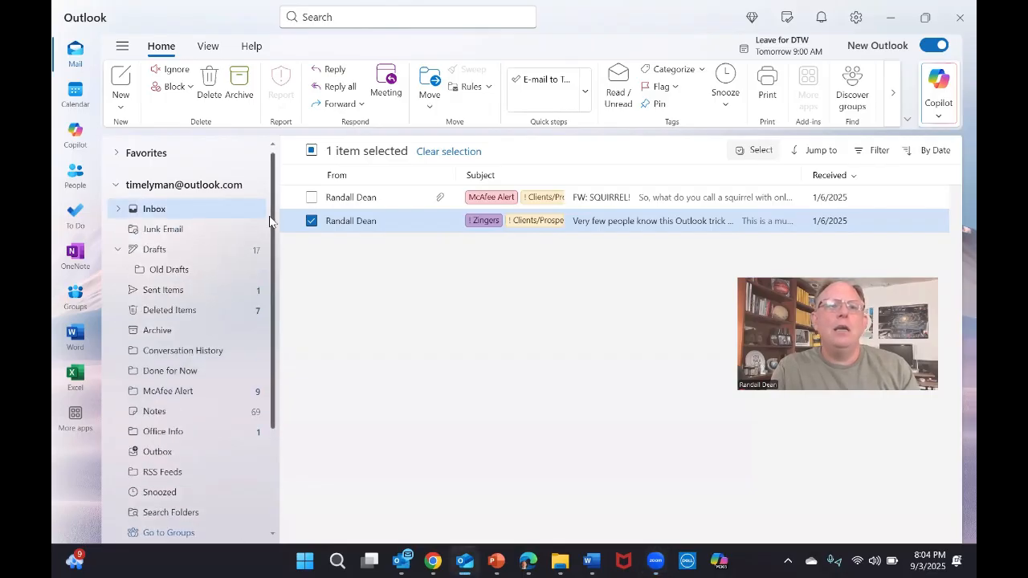
{"action": "left_click", "coordinate": [116, 209]}
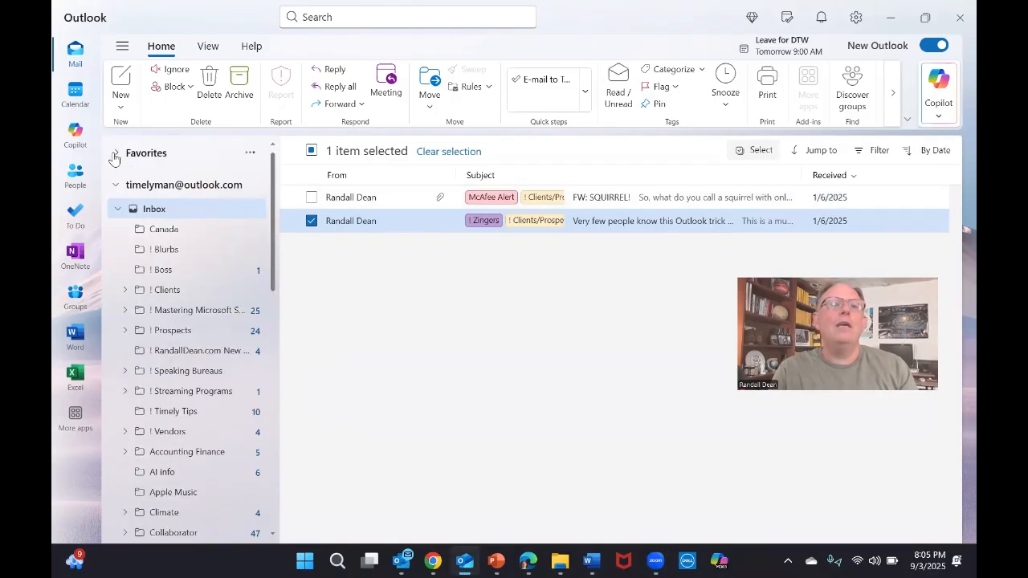
{"action": "left_click", "coordinate": [115, 153]}
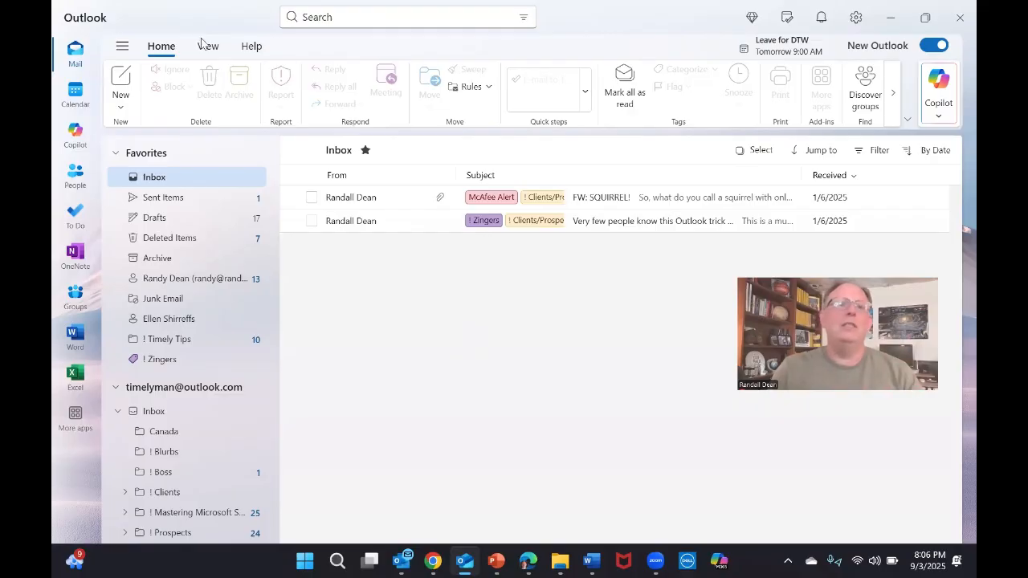
Step: Switch the calendar to Week view for August 31 – September 6, 2025 and reveal the morning events
{"action": "left_click", "coordinate": [74, 92]}
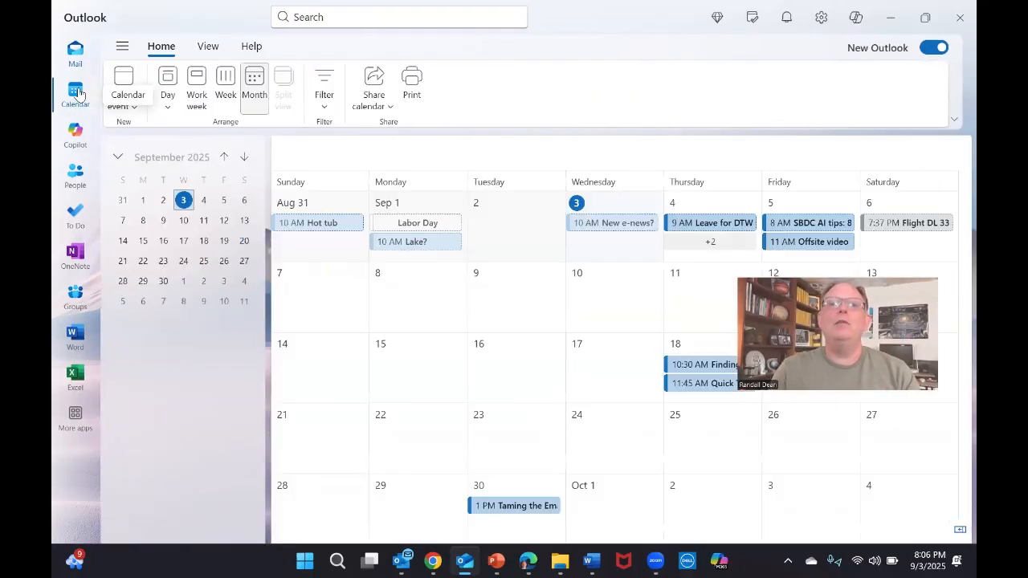
{"action": "left_click", "coordinate": [73, 92]}
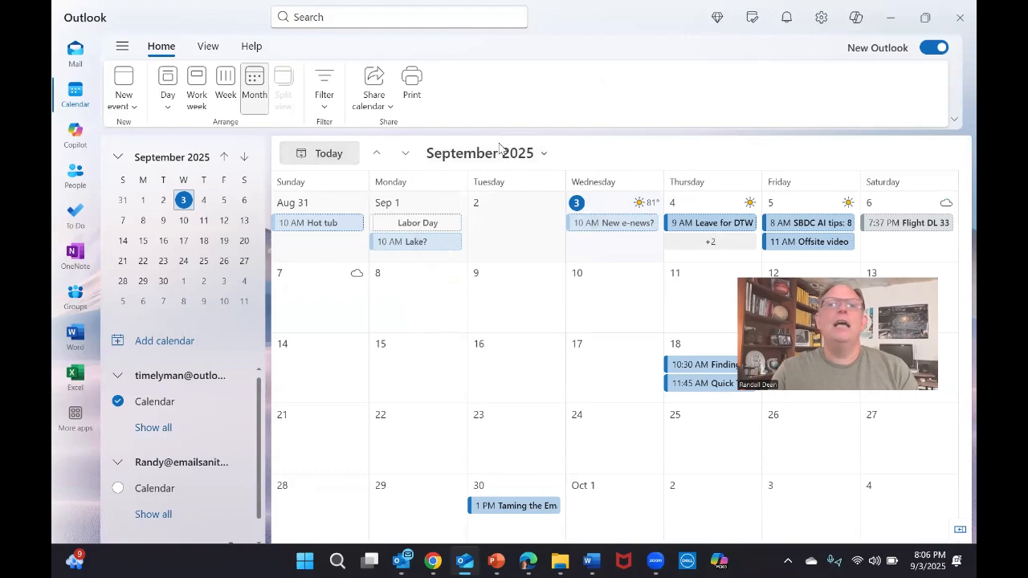
{"action": "left_click", "coordinate": [196, 80]}
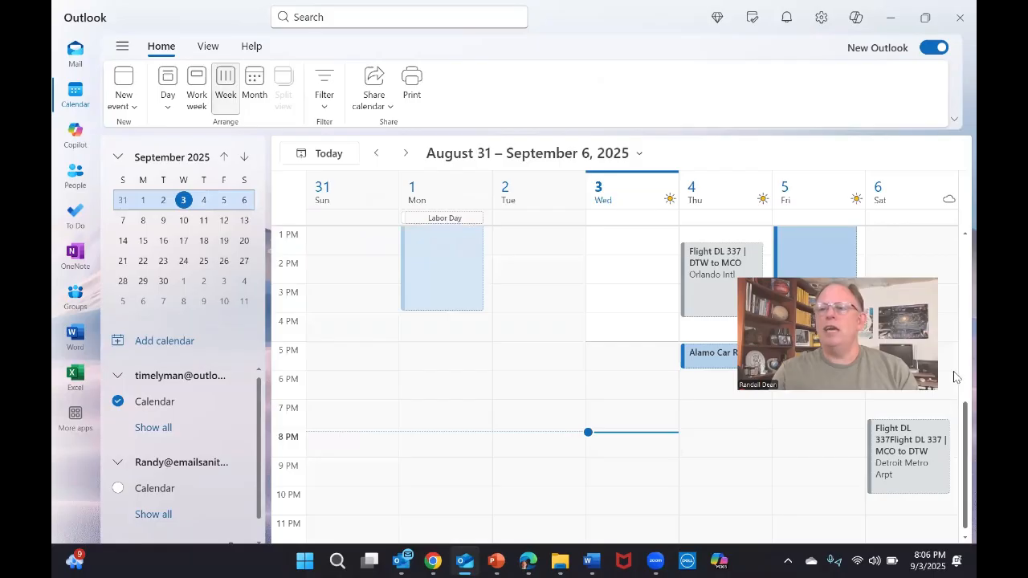
{"action": "scroll", "scroll_direction": "up", "scroll_amount": 3}
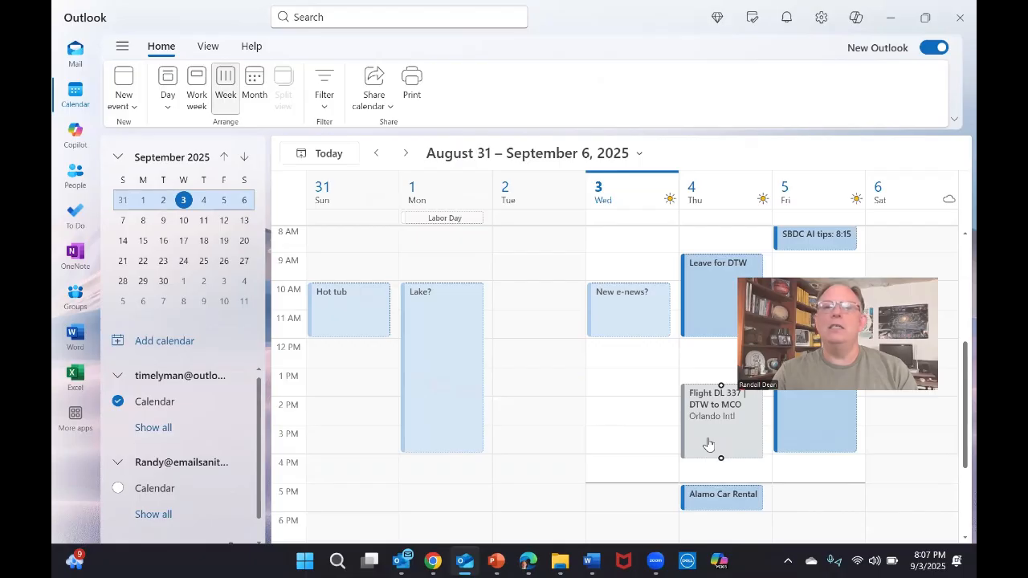
{"action": "left_click", "coordinate": [720, 418]}
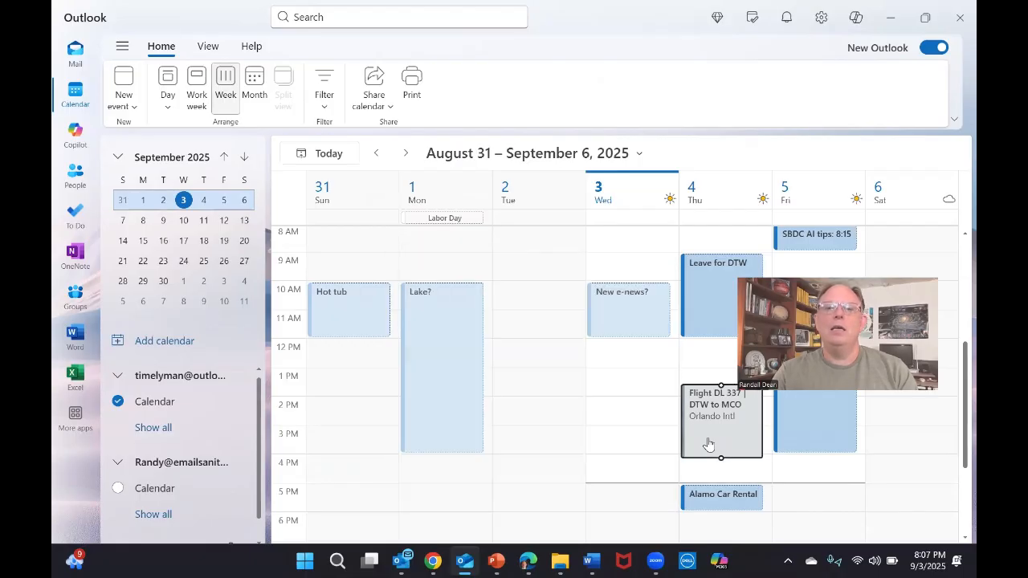
{"action": "double_click", "coordinate": [719, 421]}
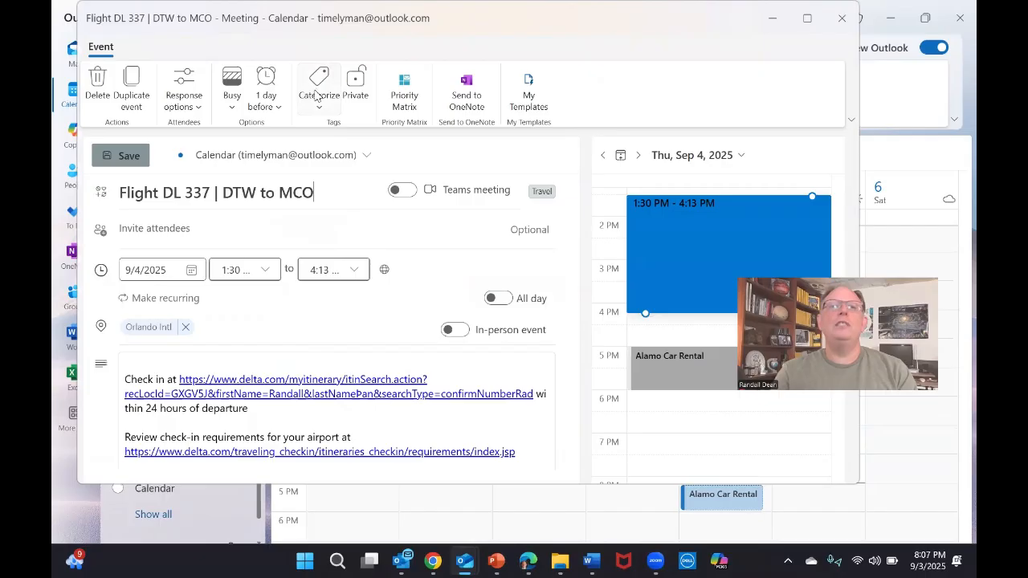
{"action": "left_click", "coordinate": [318, 88]}
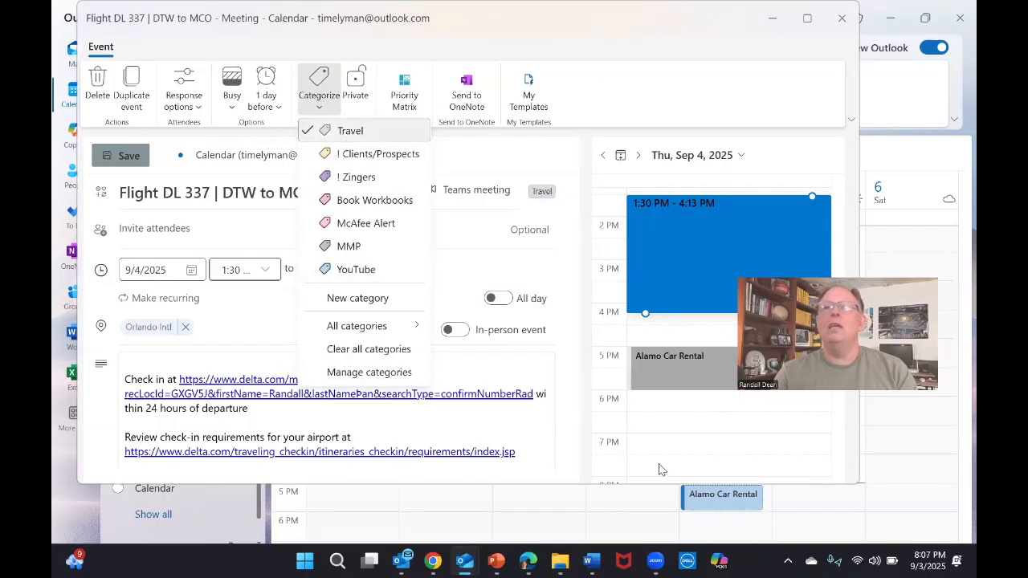
{"action": "mouse_move", "coordinate": [842, 18]}
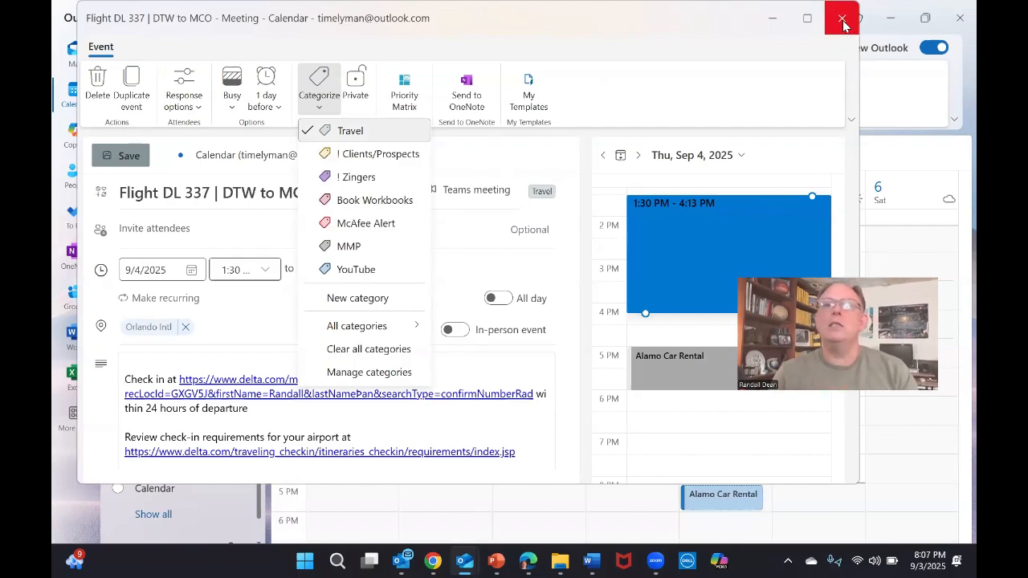
{"action": "left_click", "coordinate": [842, 17]}
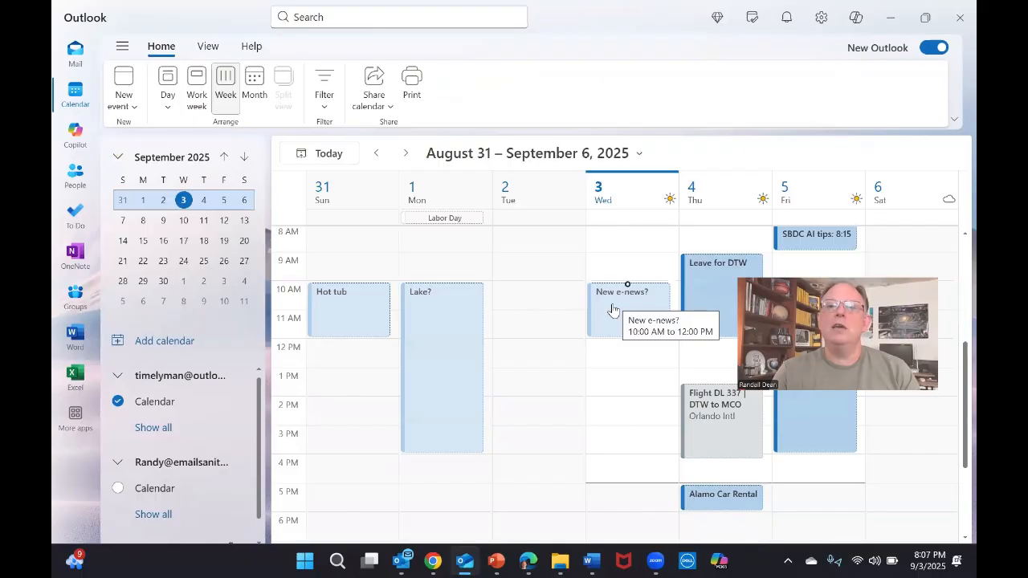
Step: Assign the Timely Tips category to the New e-news? event on September 3 and return to the calendar
{"action": "left_click", "coordinate": [628, 311]}
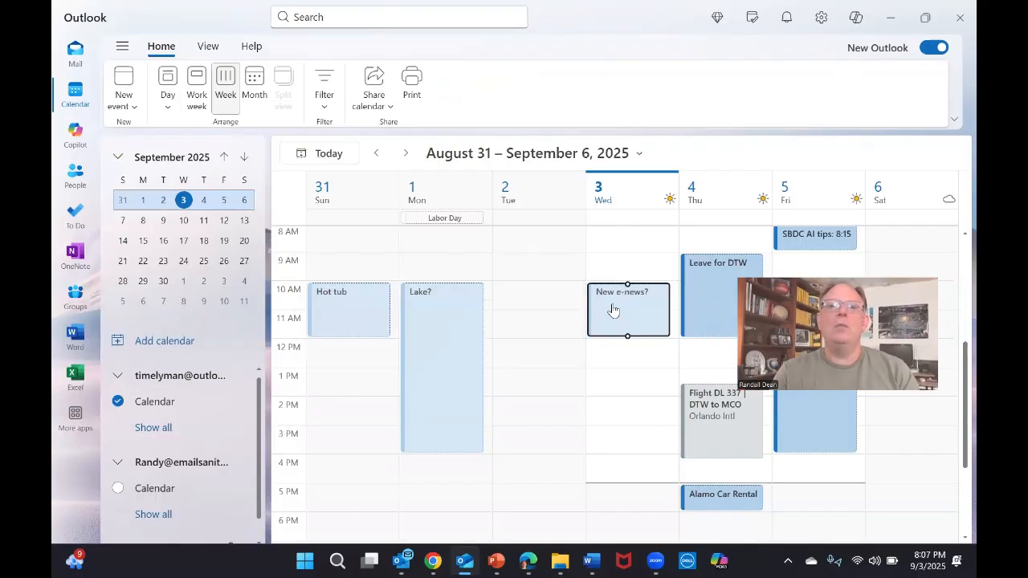
{"action": "double_click", "coordinate": [629, 308]}
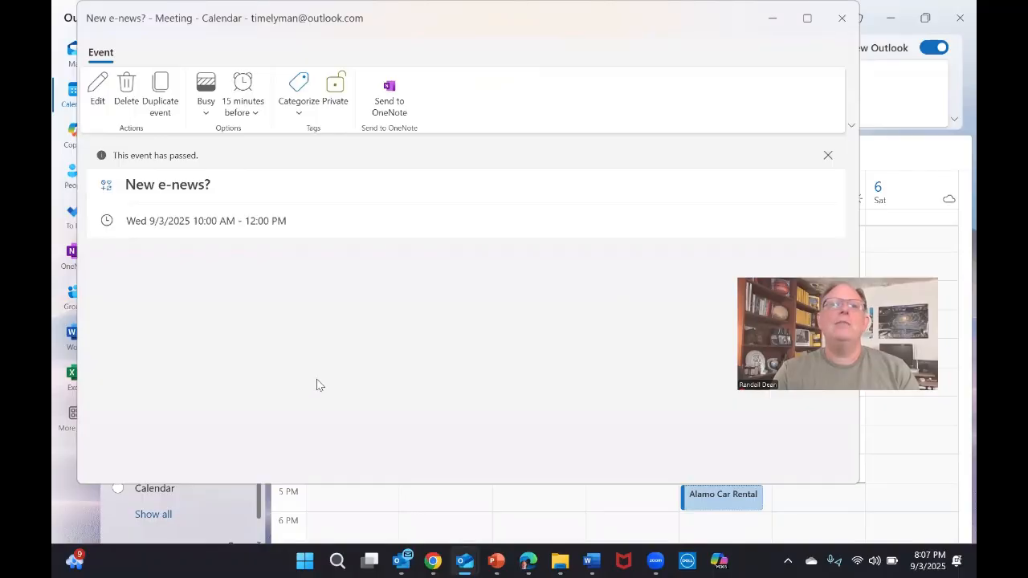
{"action": "left_click", "coordinate": [299, 91]}
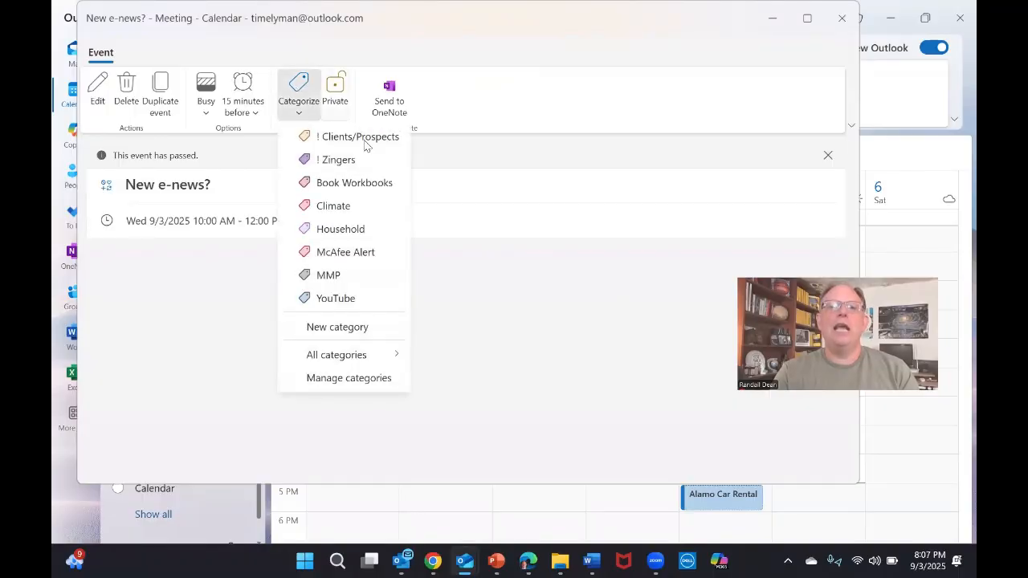
{"action": "left_click", "coordinate": [338, 355]}
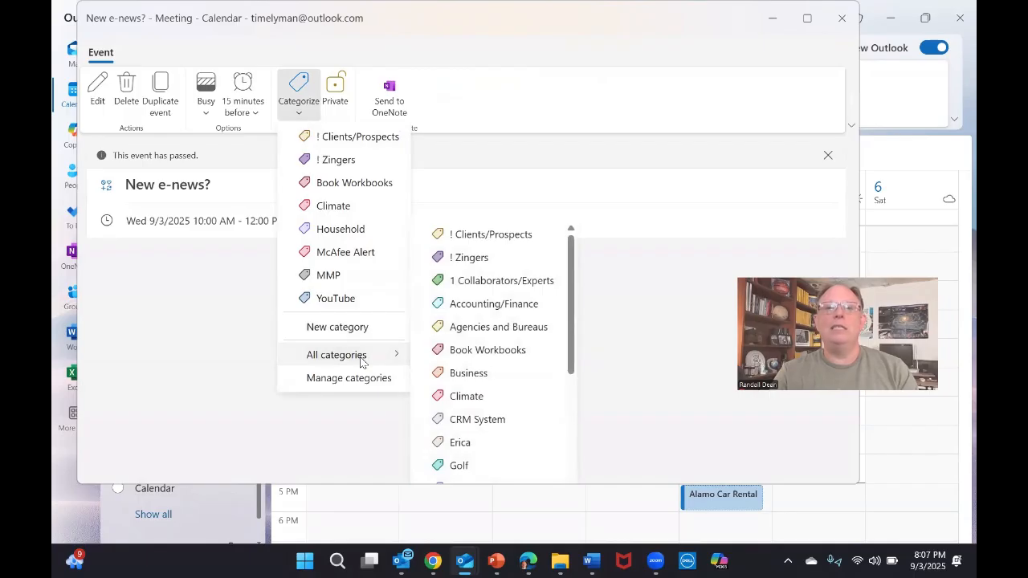
{"action": "scroll", "scroll_direction": "down", "scroll_amount": 3}
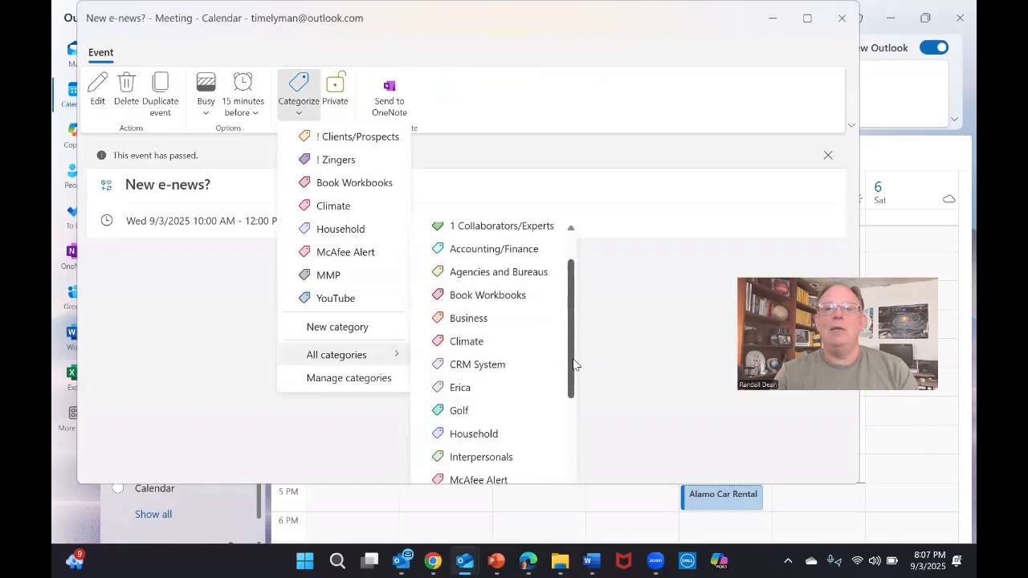
{"action": "scroll", "scroll_direction": "down", "scroll_amount": 3}
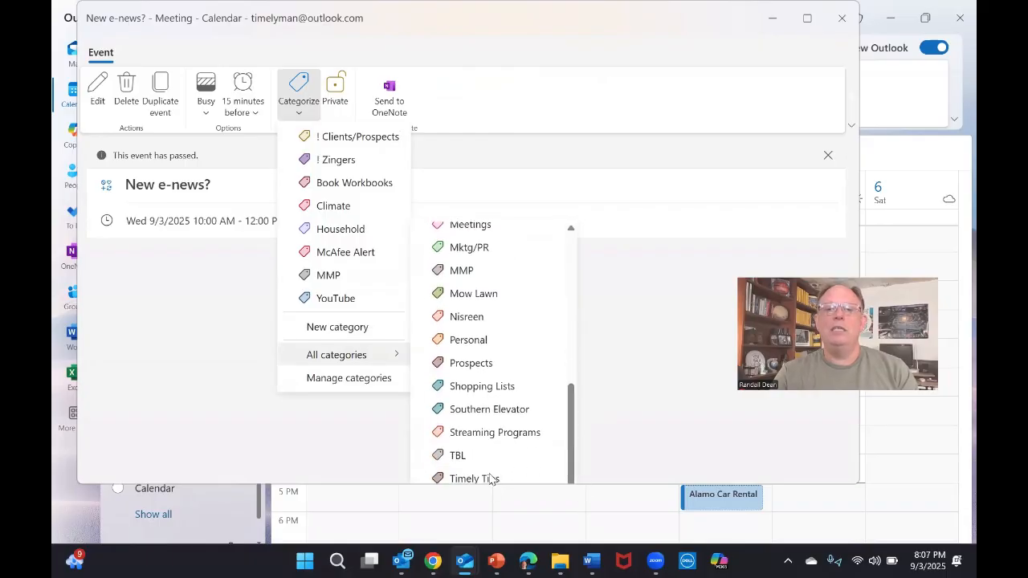
{"action": "left_click", "coordinate": [475, 479]}
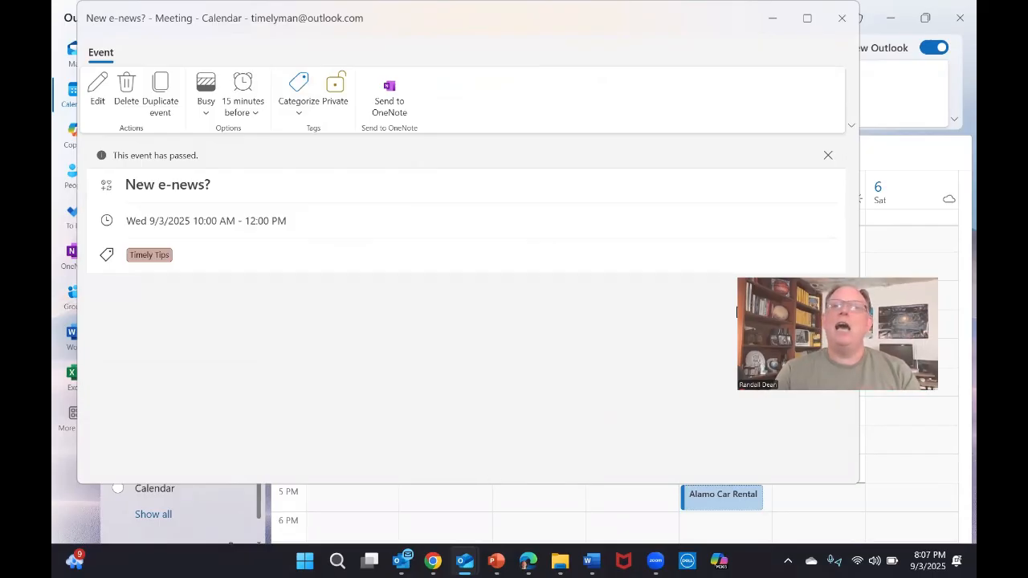
{"action": "left_click", "coordinate": [829, 154]}
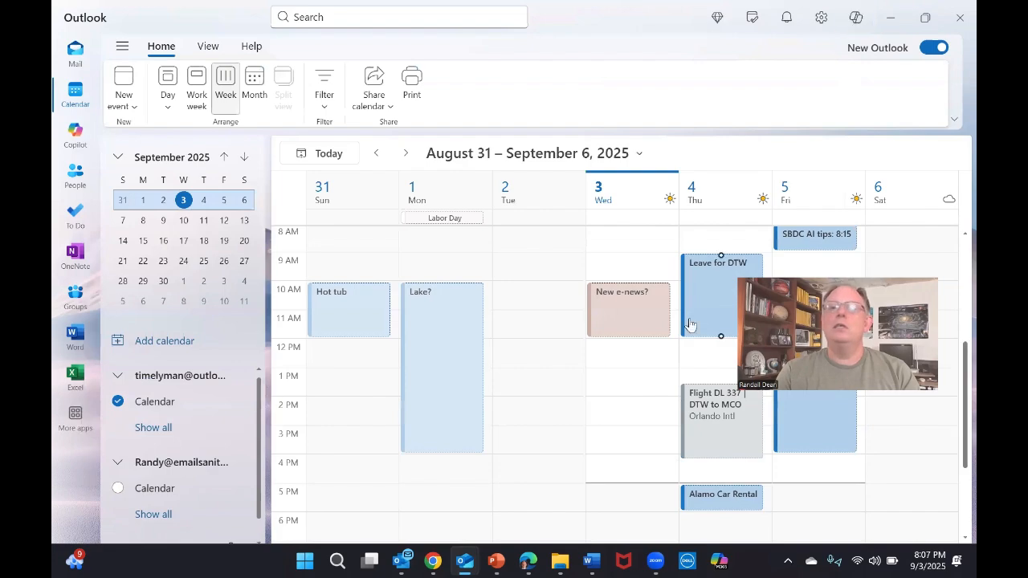
{"action": "mouse_move", "coordinate": [626, 313]}
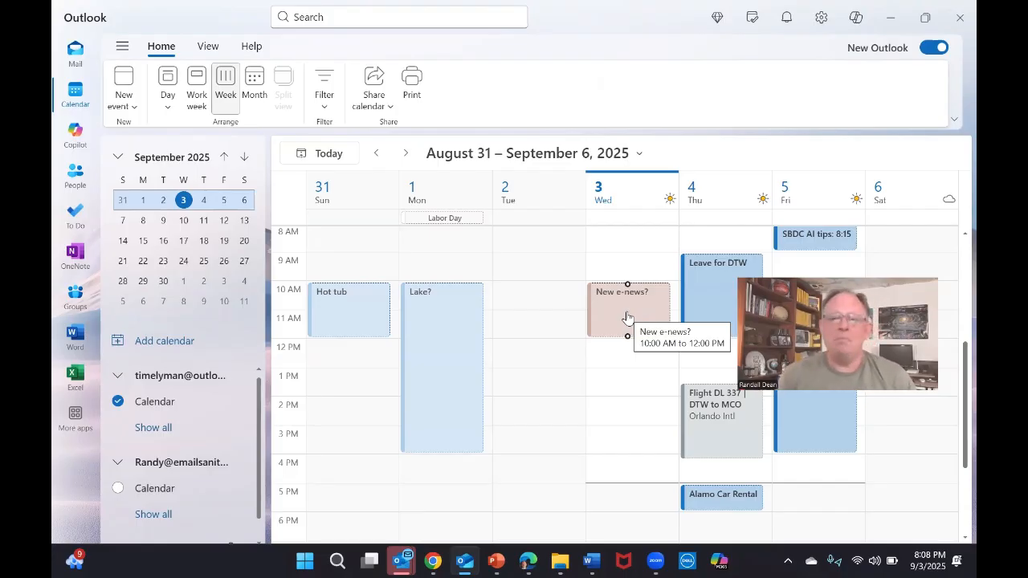
{"action": "mouse_move", "coordinate": [497, 559]}
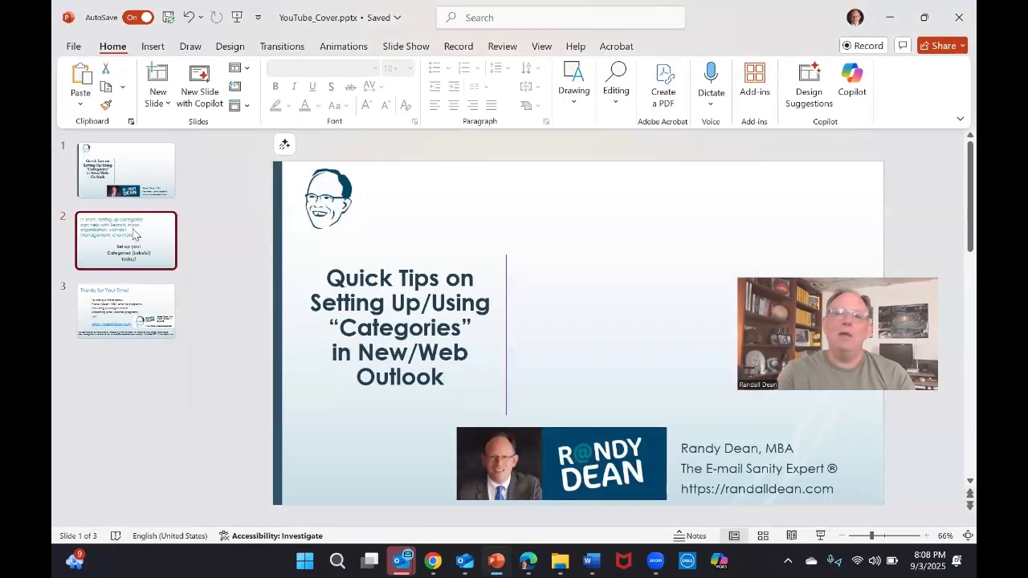
Step: Show the closing PowerPoint slide urging viewers to set up their Categories (Labels!) today
{"action": "left_click", "coordinate": [126, 241]}
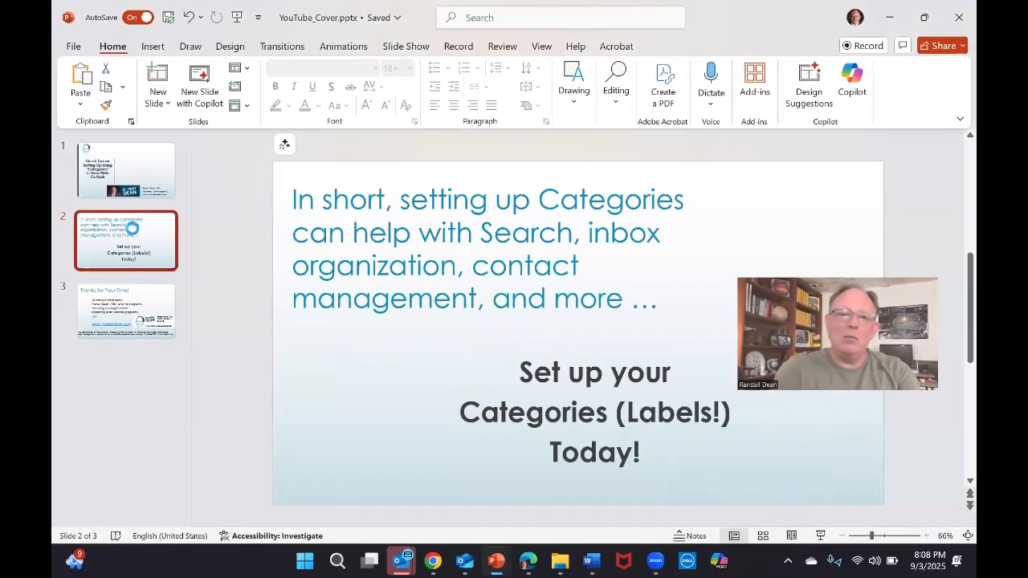